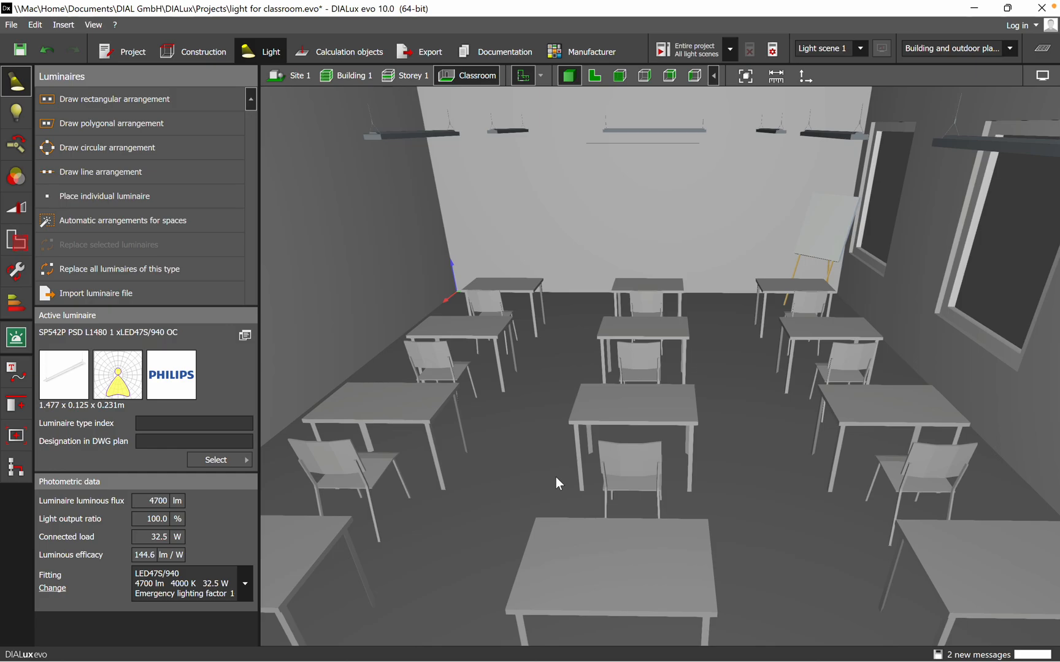
Step: Switch to Calculation objects and view the classroom as a top-down floor plan
left_click_drag(558, 483, 700, 408)
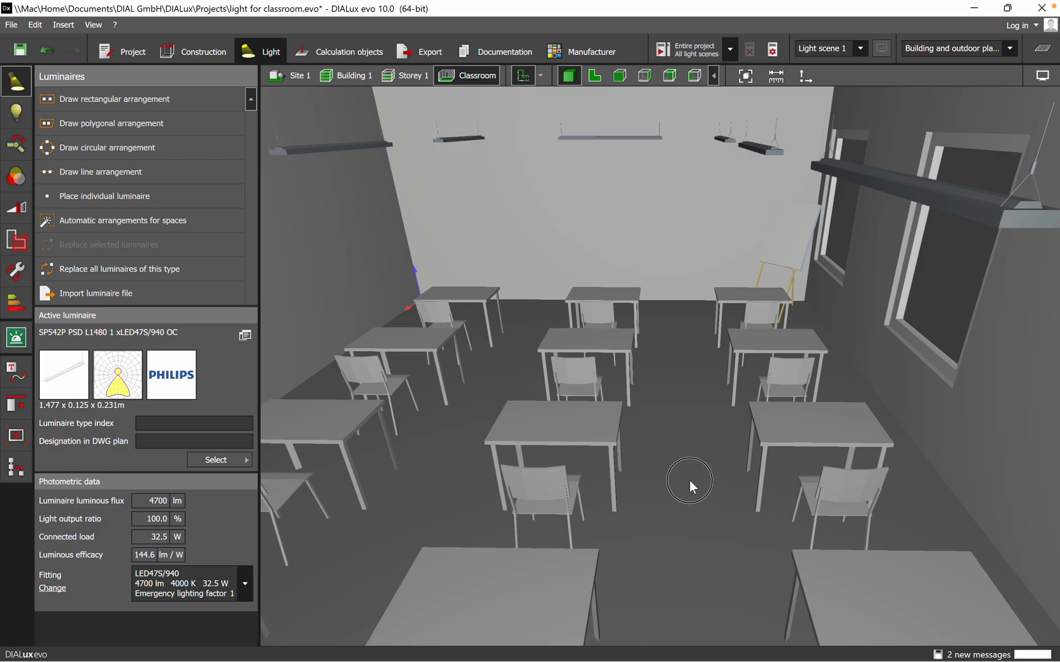
left_click_drag(688, 480, 746, 463)
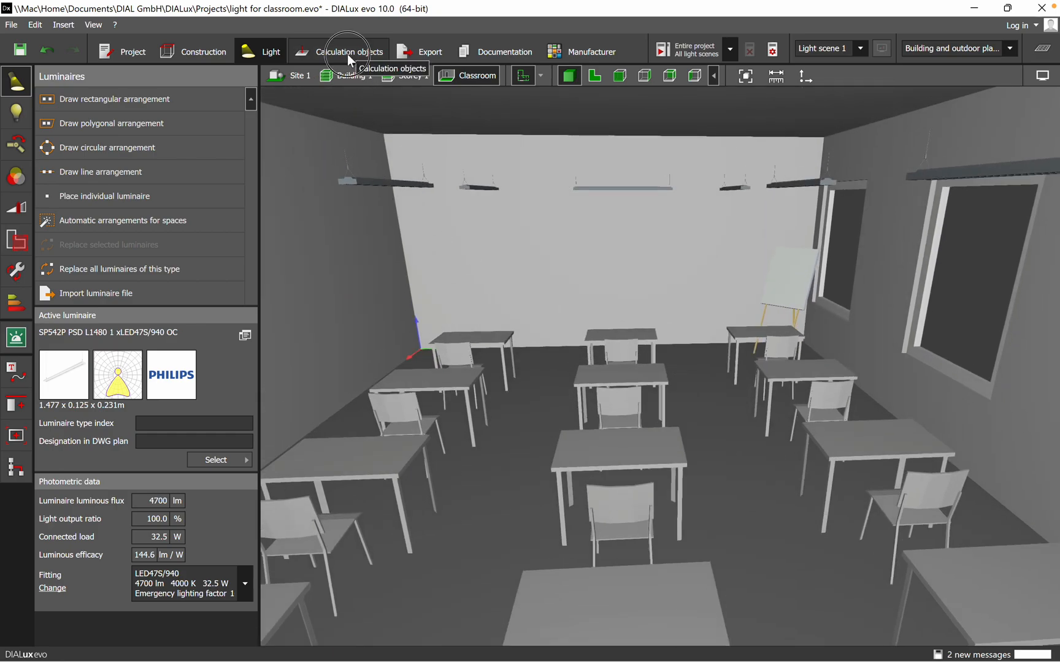
left_click(348, 52)
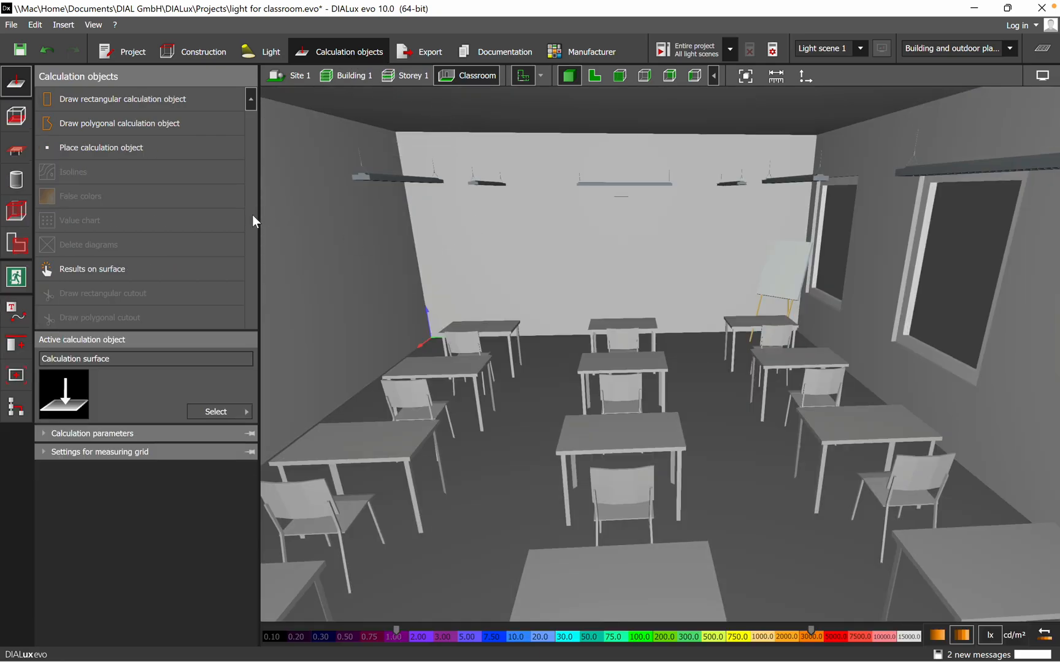
mouse_move(51, 124)
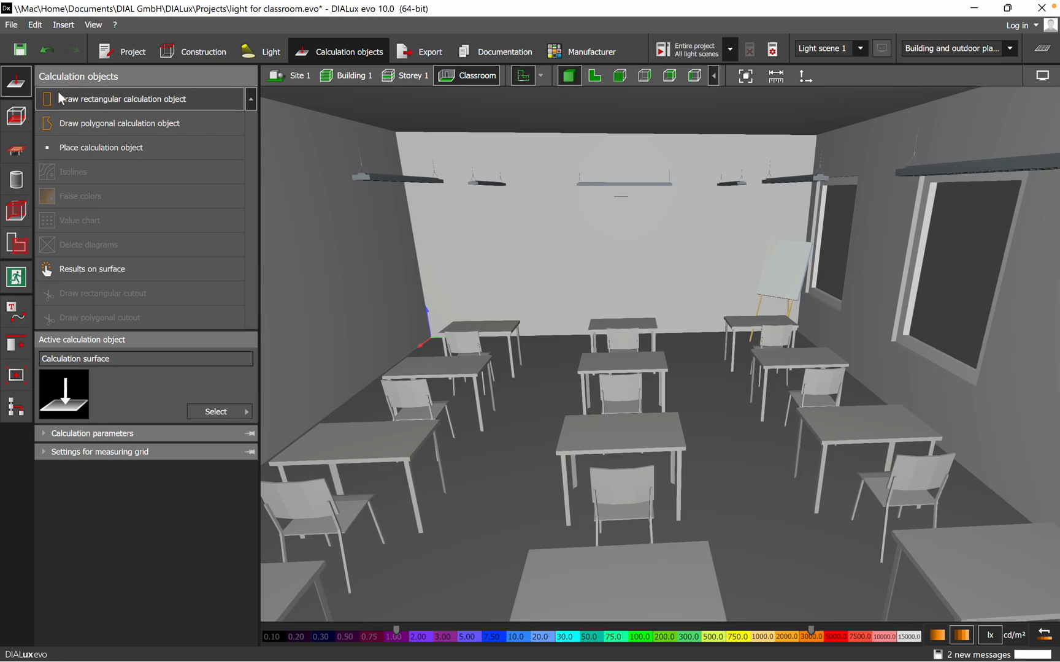
mouse_move(75, 104)
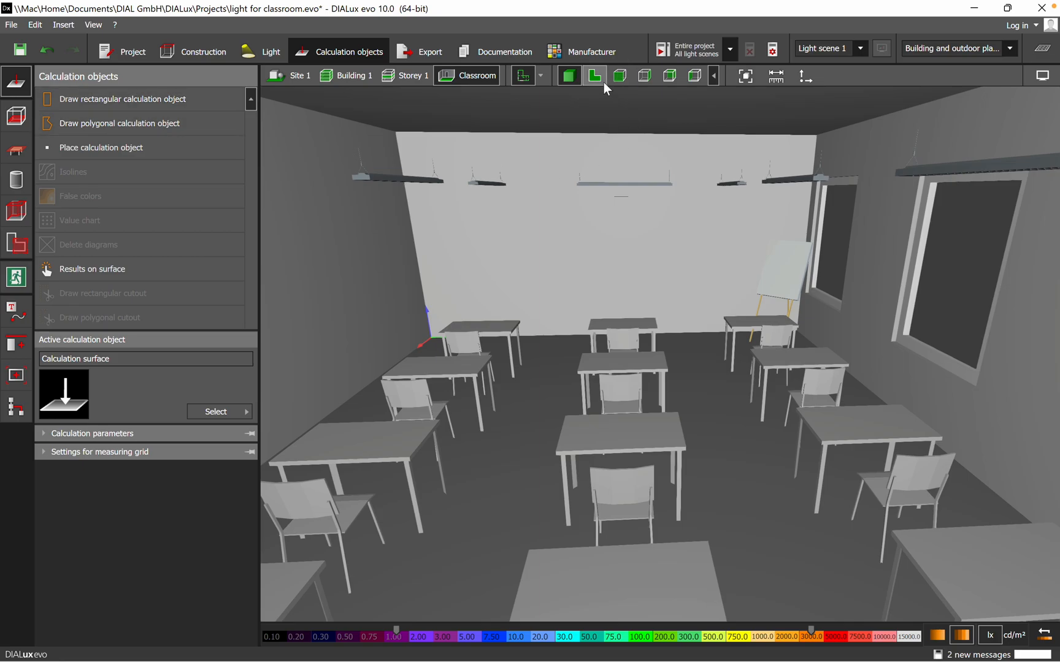
left_click(593, 76)
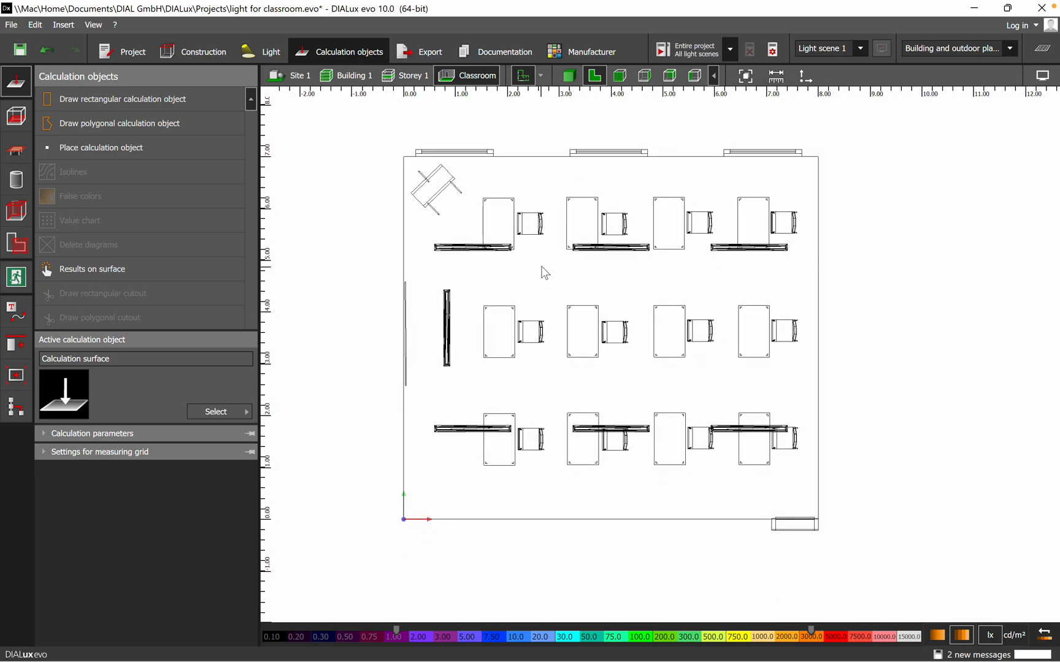
mouse_move(547, 273)
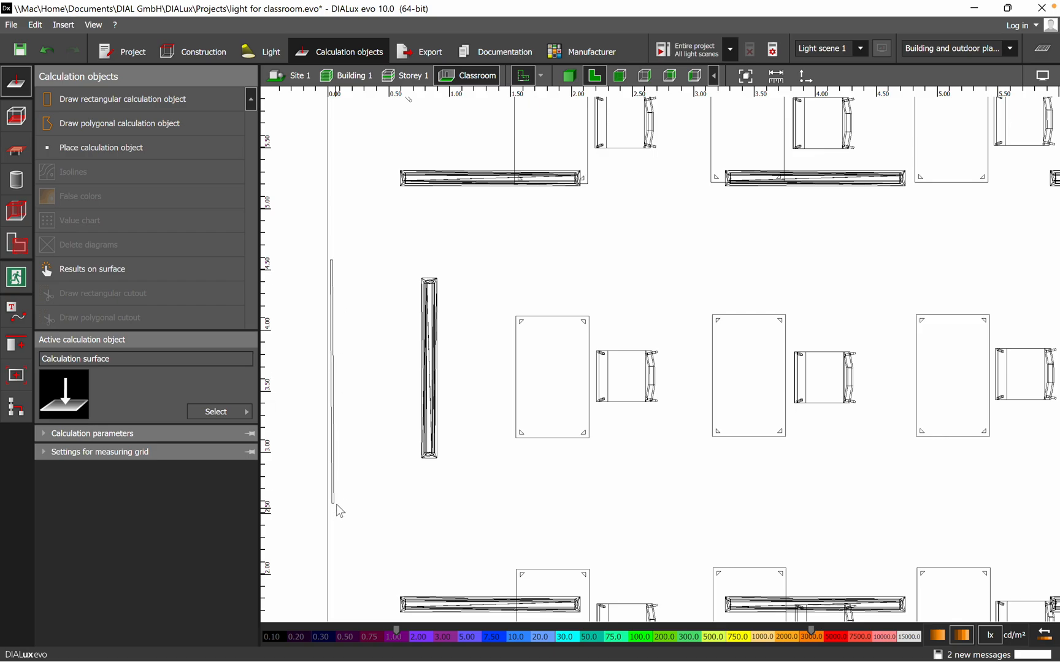
mouse_move(325, 484)
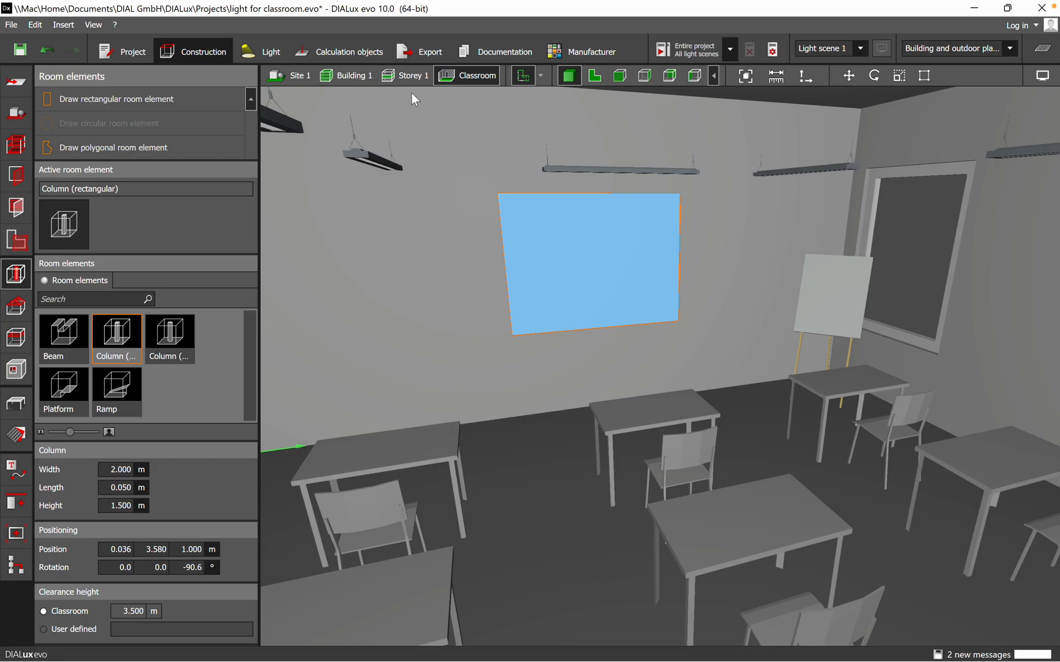
mouse_move(738, 404)
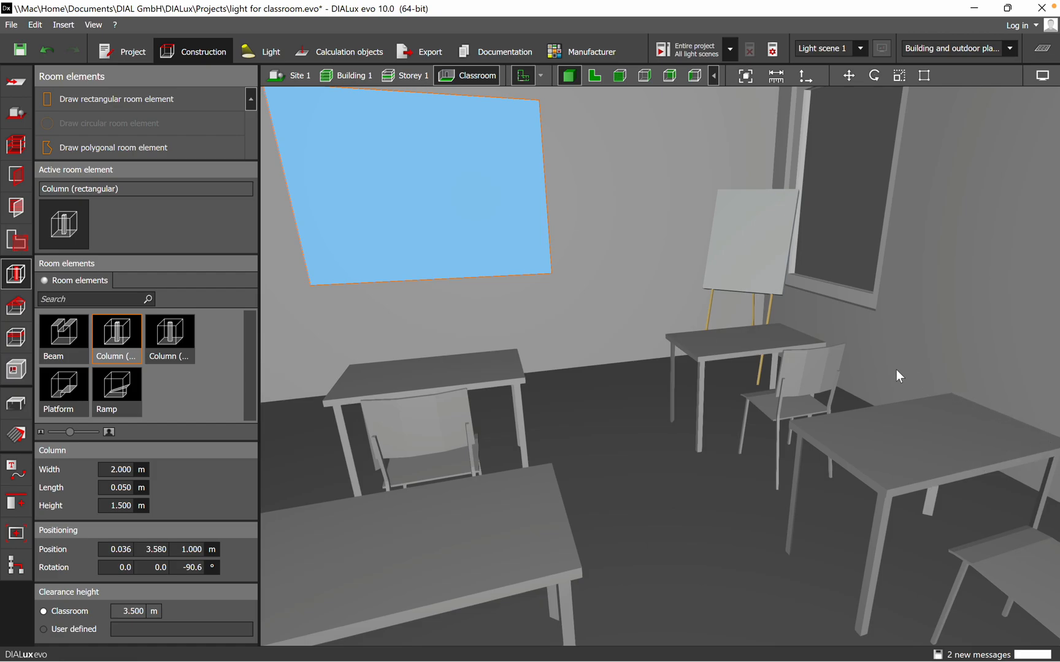
mouse_move(1025, 474)
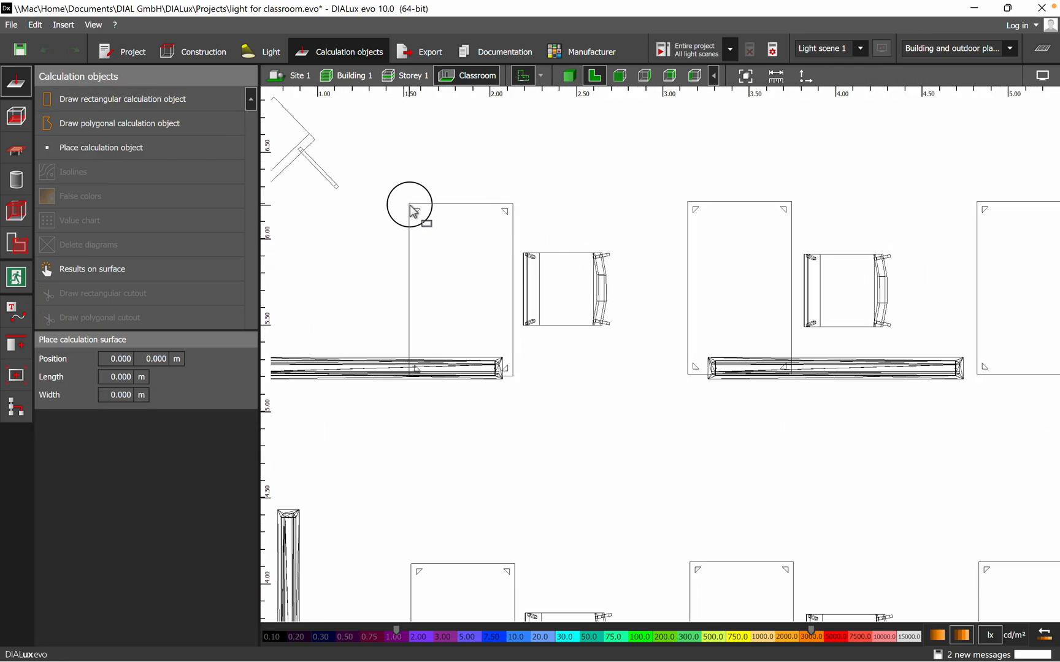
Step: Draw a rectangular calculation surface about 2.21 × 1.02 m across two neighbouring desks
left_click_drag(408, 203, 793, 210)
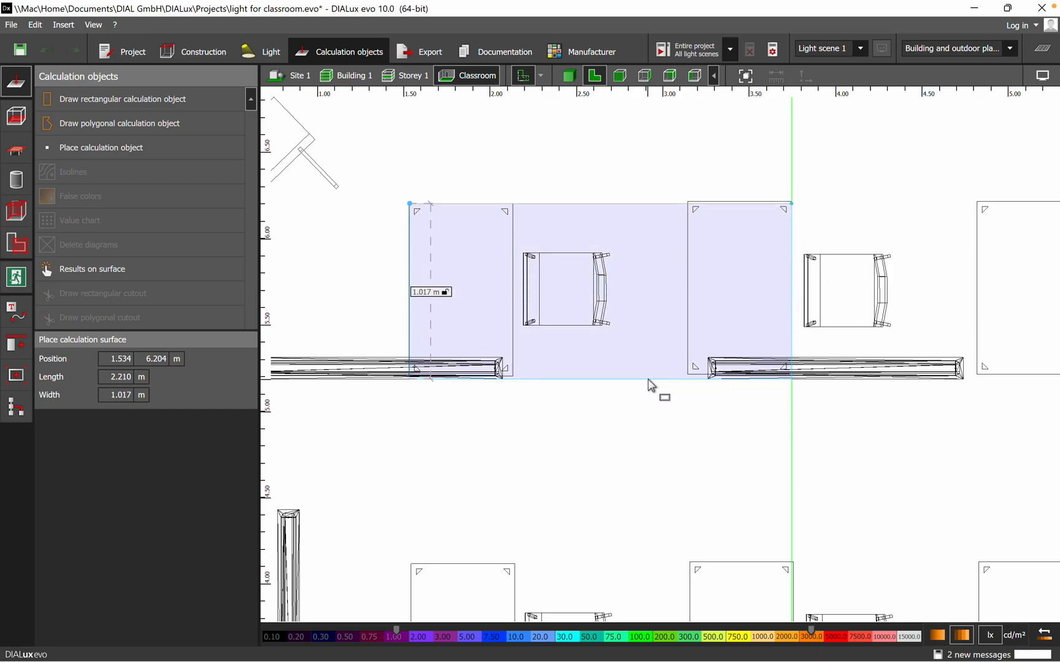
left_click(647, 375)
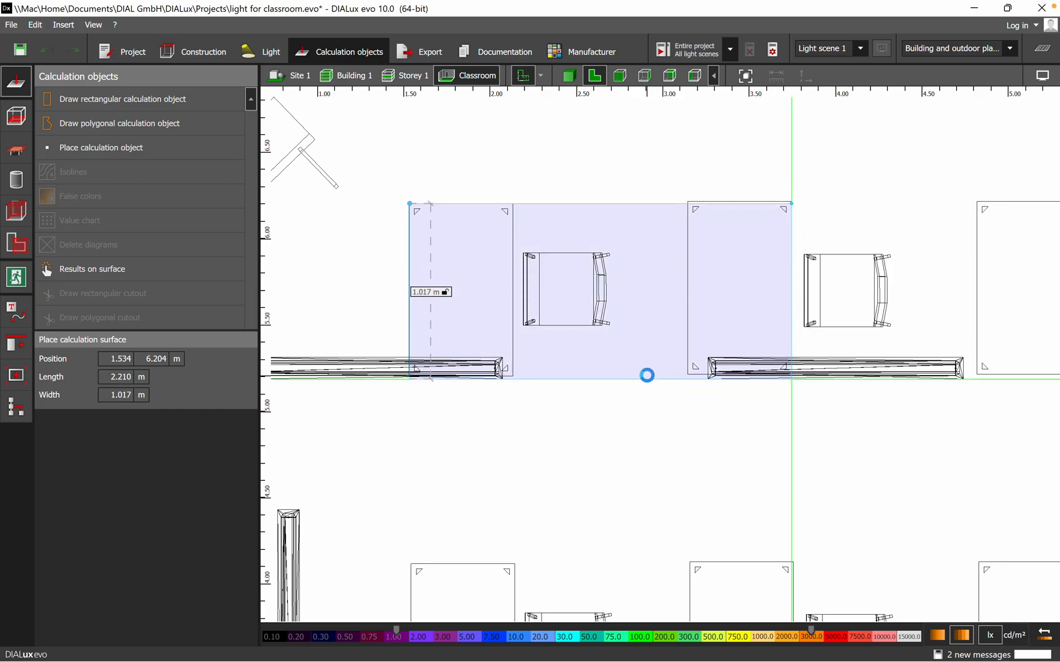
left_click(599, 290)
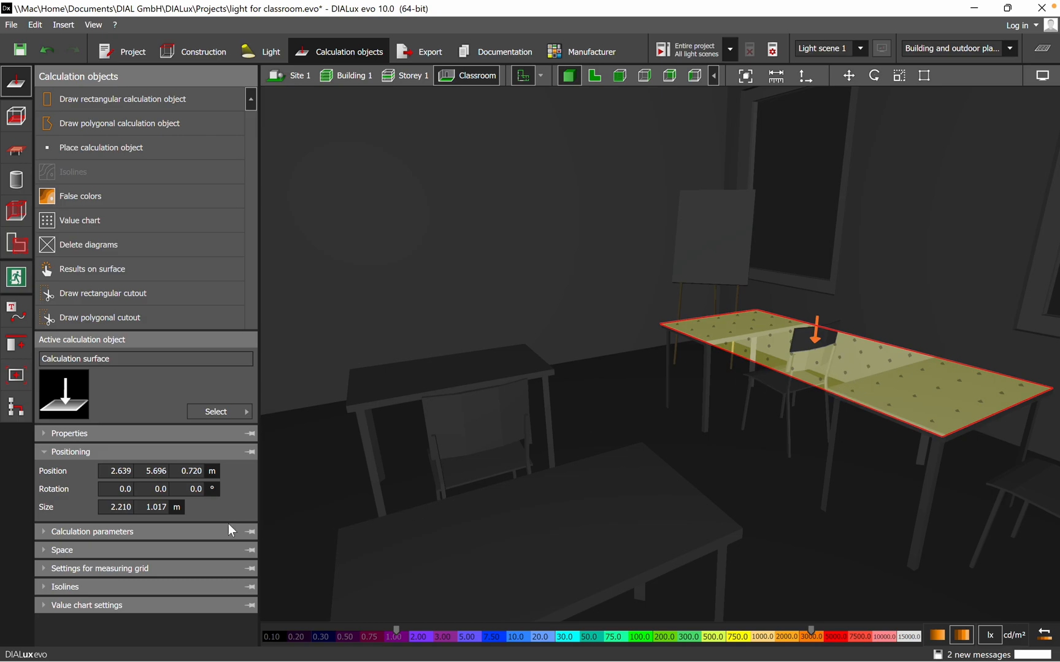
Step: Set the desk surface's Z position to 0.800 m and its width to 1.000 m
left_click(154, 506)
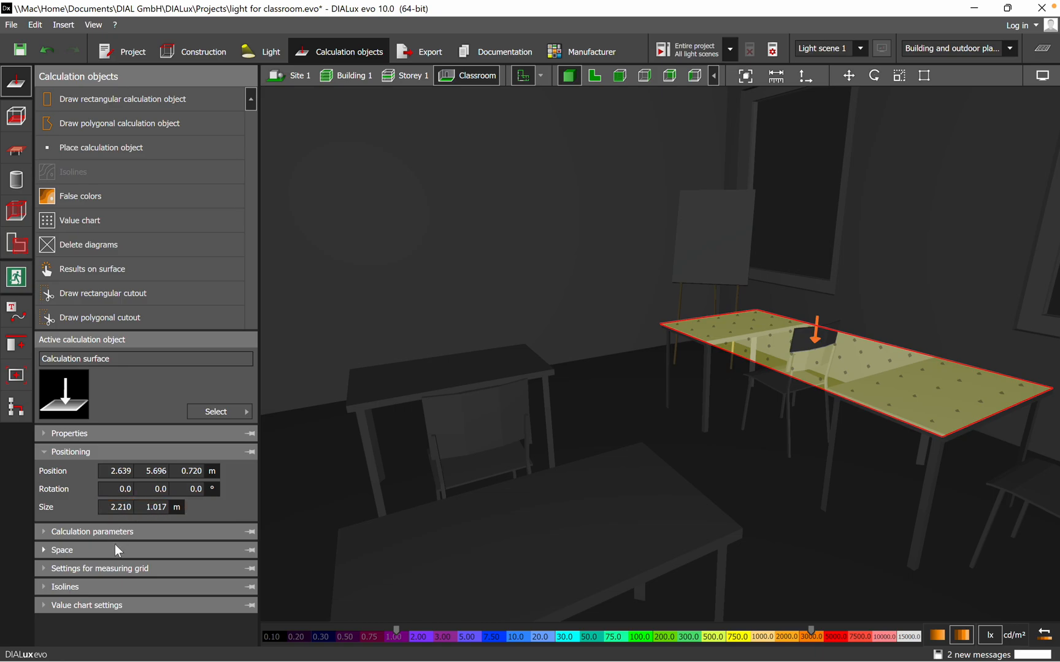
left_click(191, 471)
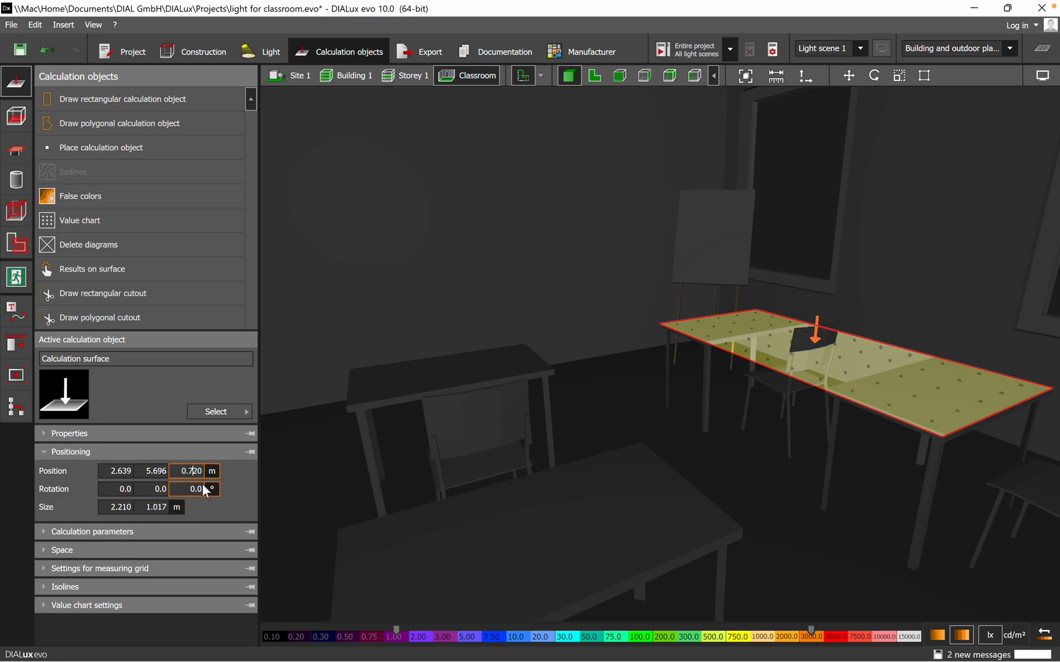
type("0.820")
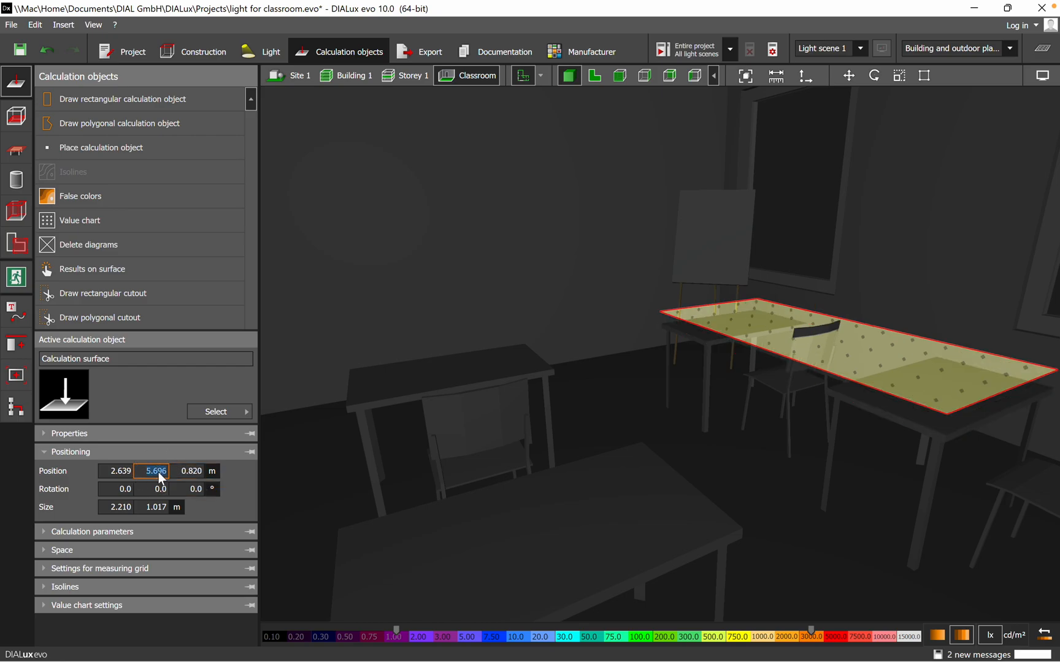
left_click(191, 471)
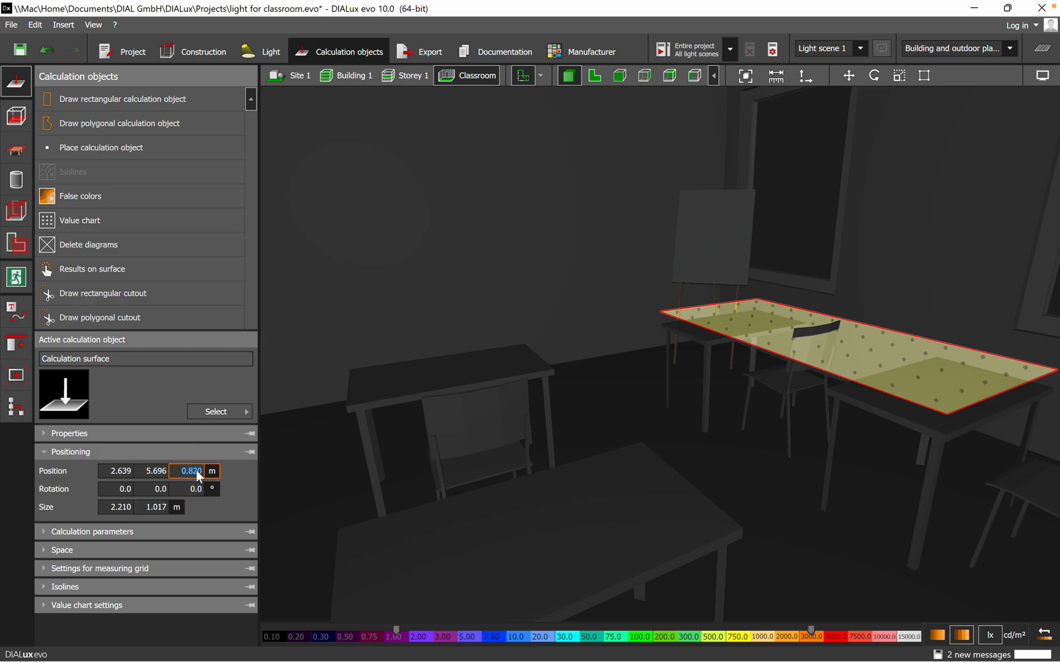
type("0.800")
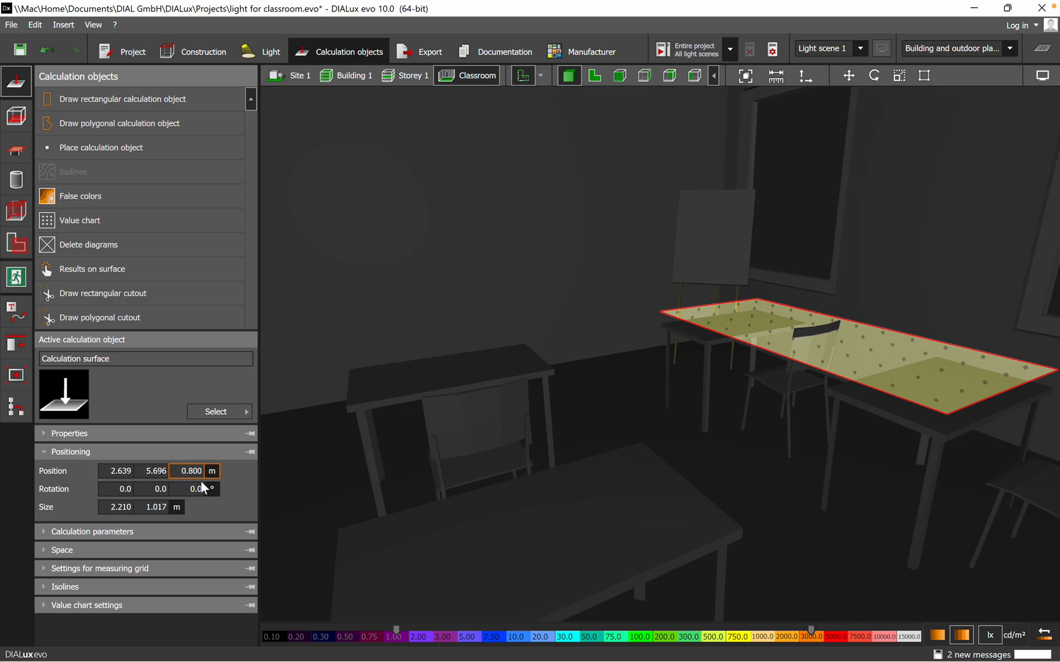
left_click(156, 507)
type("1.000")
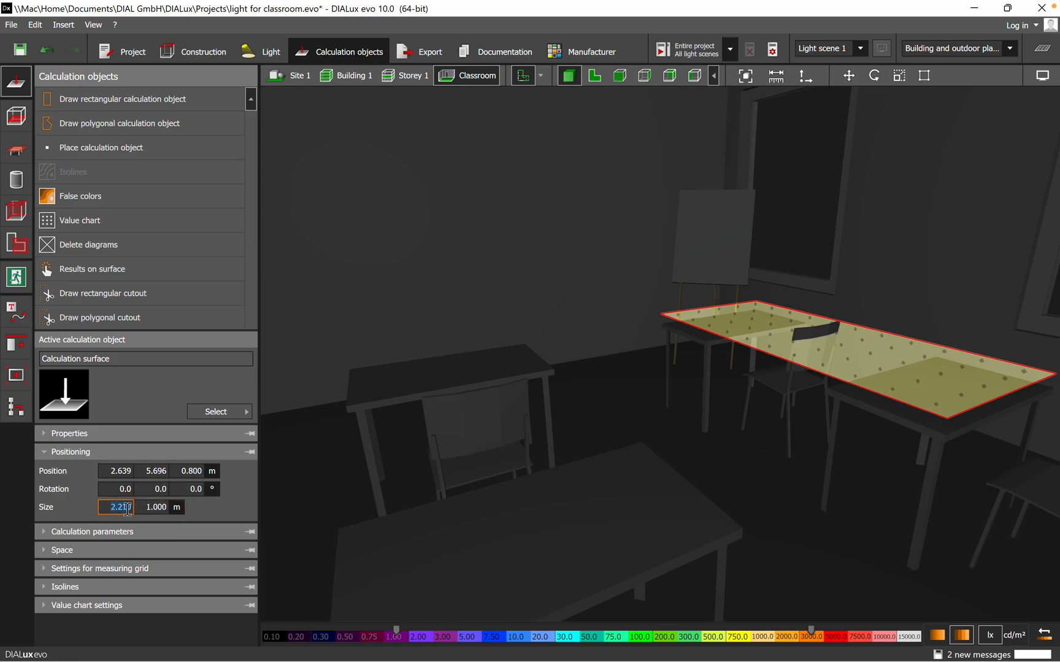
left_click(156, 507)
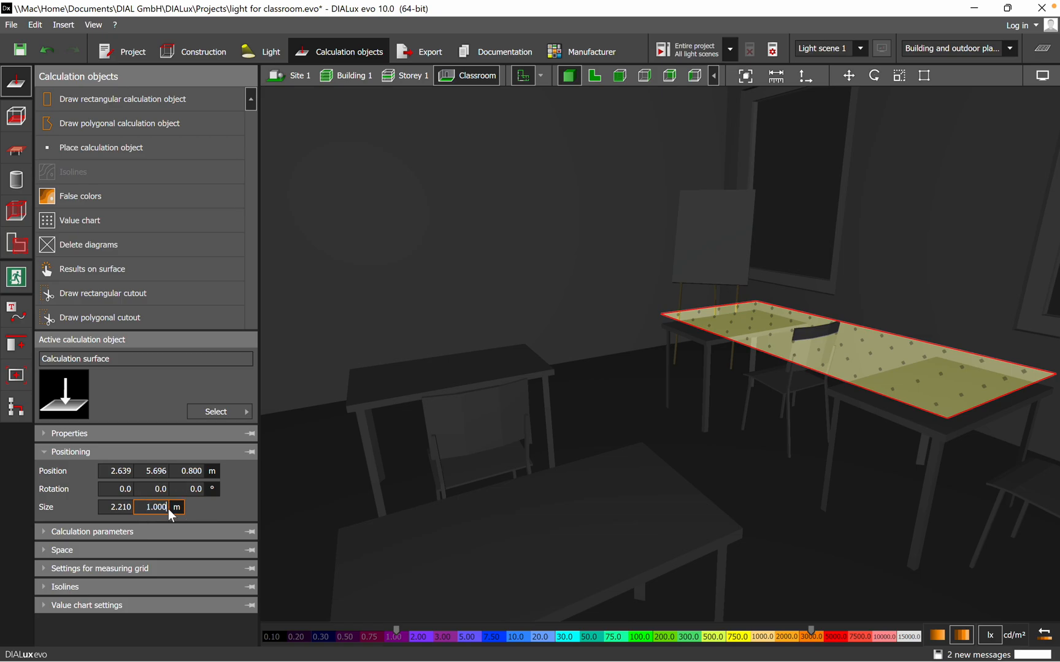
mouse_move(170, 515)
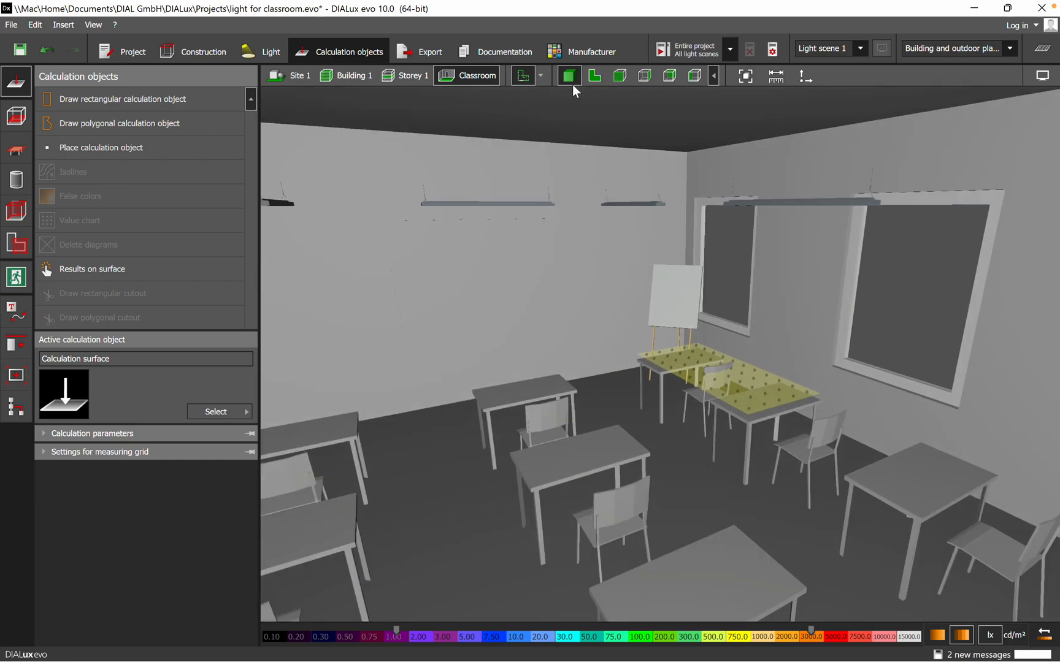
Step: Place a 0.999 × 0.600 m calculation surface on the bottom-right desk in plan view
left_click(593, 76)
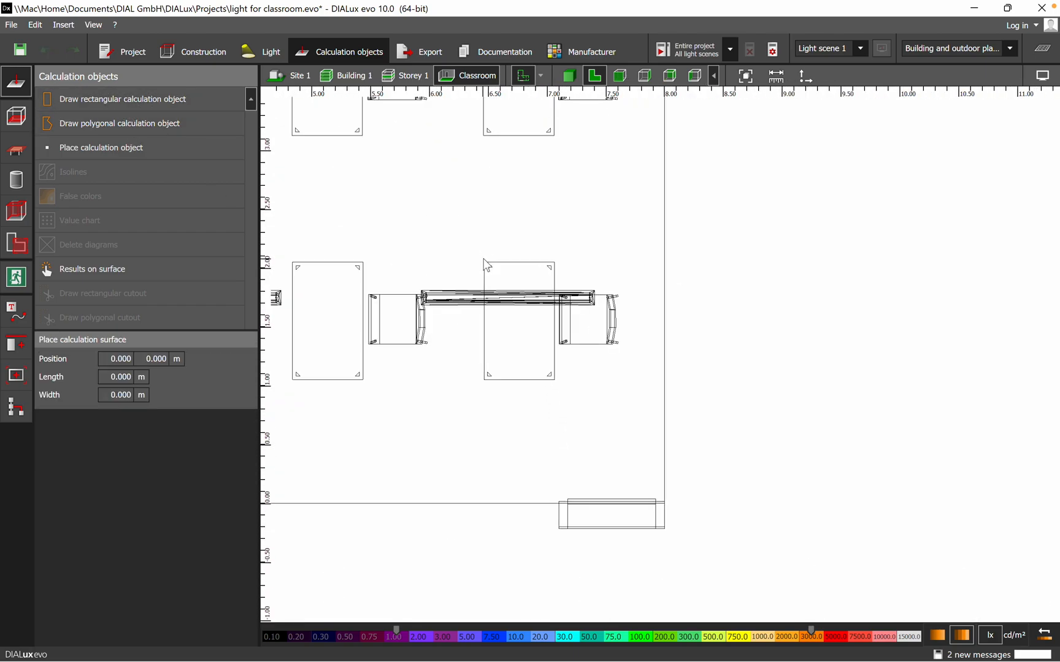
left_click_drag(483, 262, 487, 377)
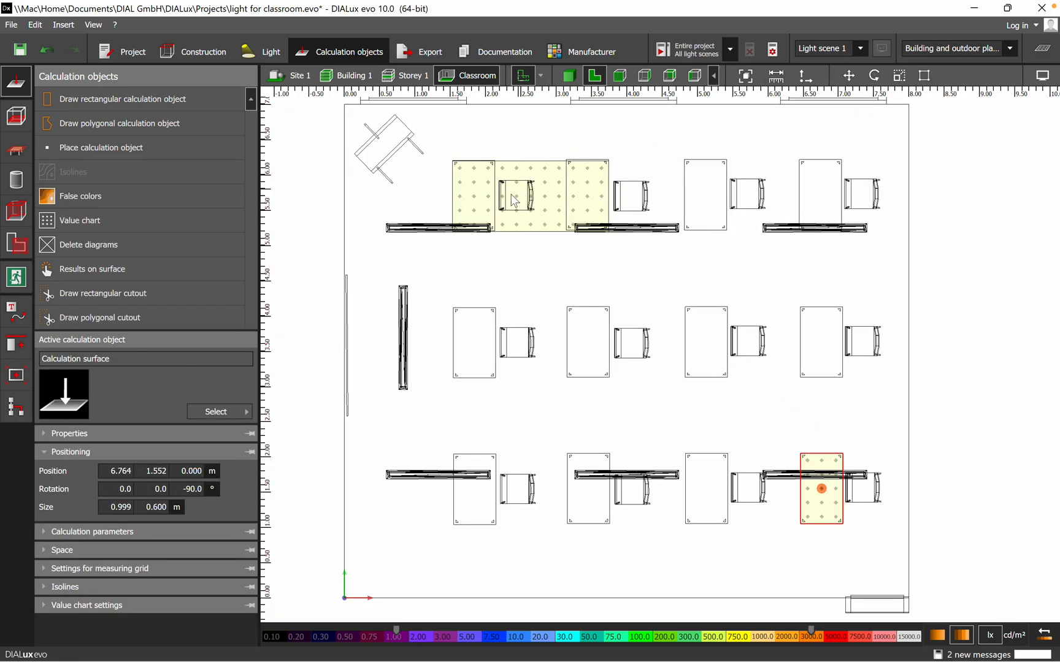
mouse_move(849, 367)
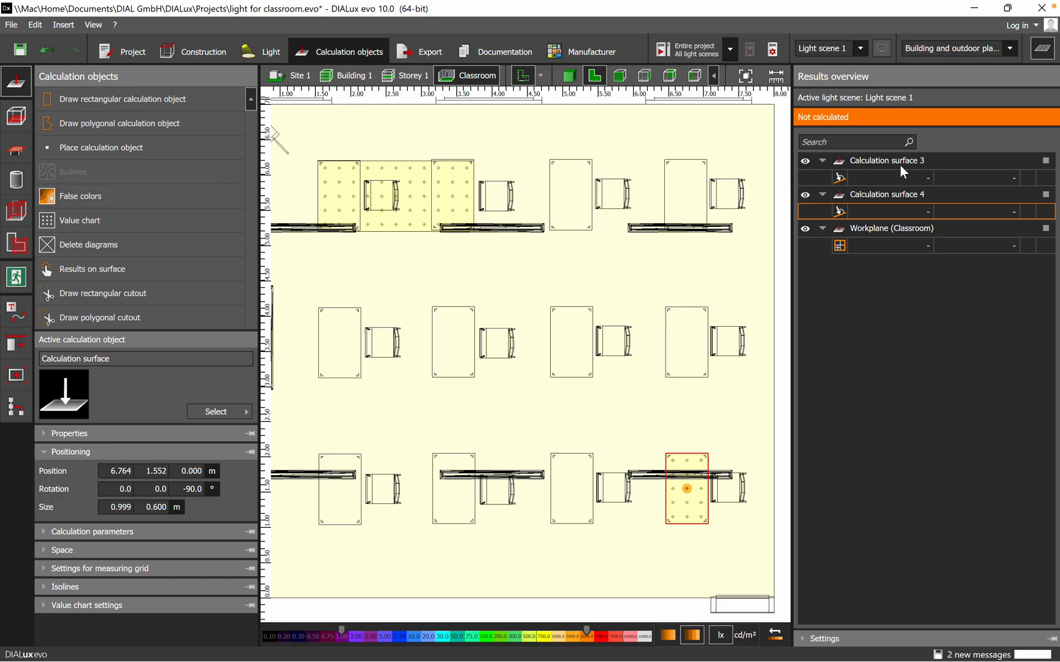
mouse_move(913, 198)
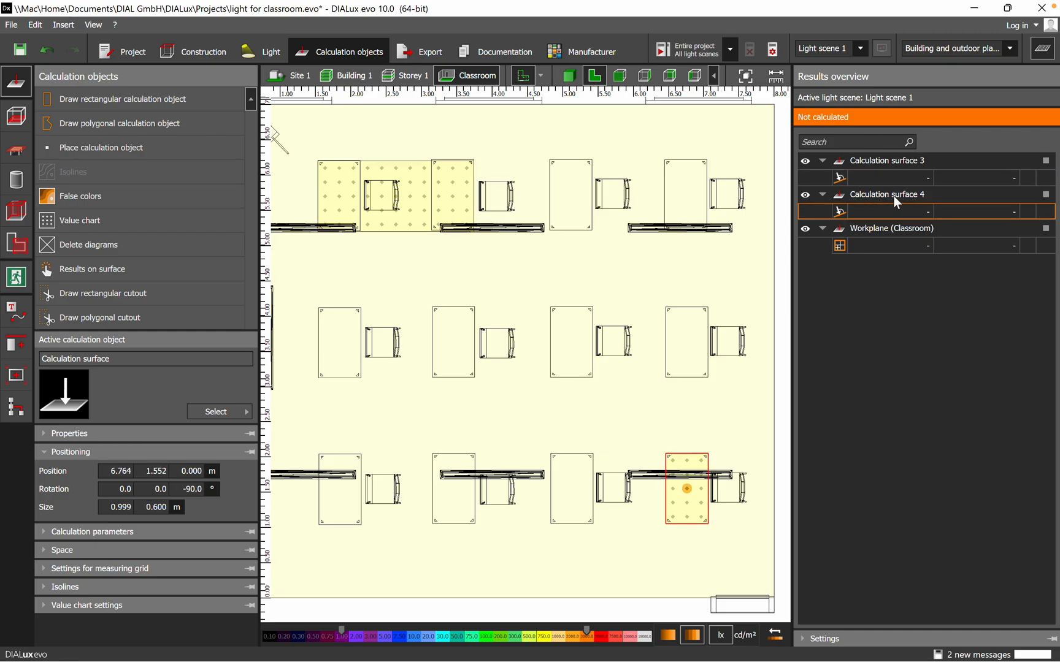
mouse_move(876, 180)
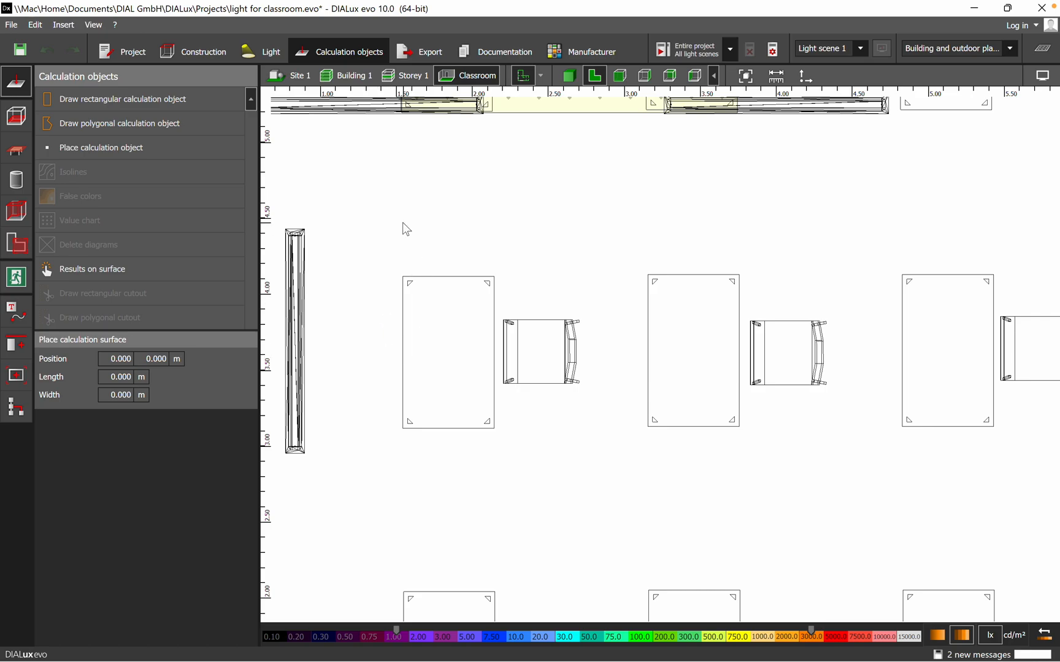
Step: Draw a surface over the first desk and chair and size it 2.000 × 1.500 m
left_click_drag(394, 216, 393, 431)
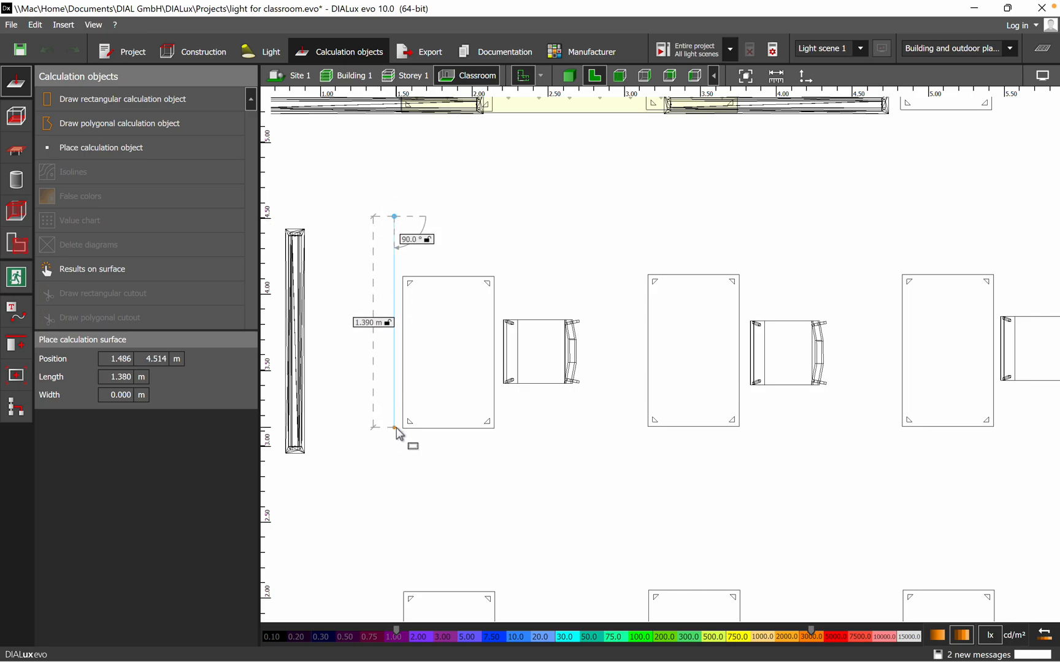
left_click_drag(394, 429, 625, 427)
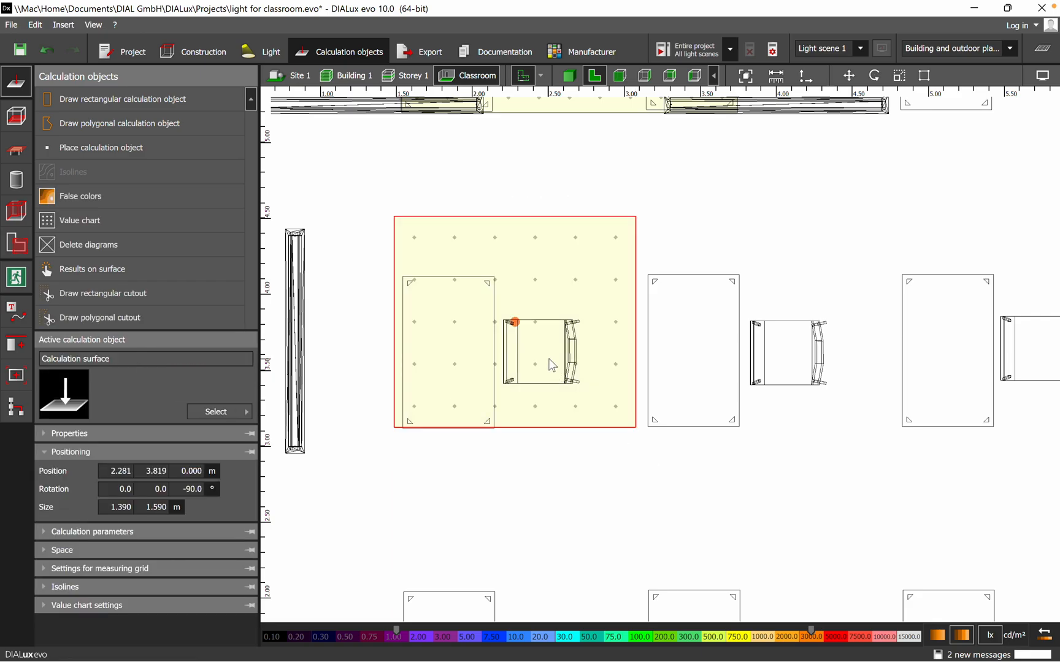
left_click(117, 507)
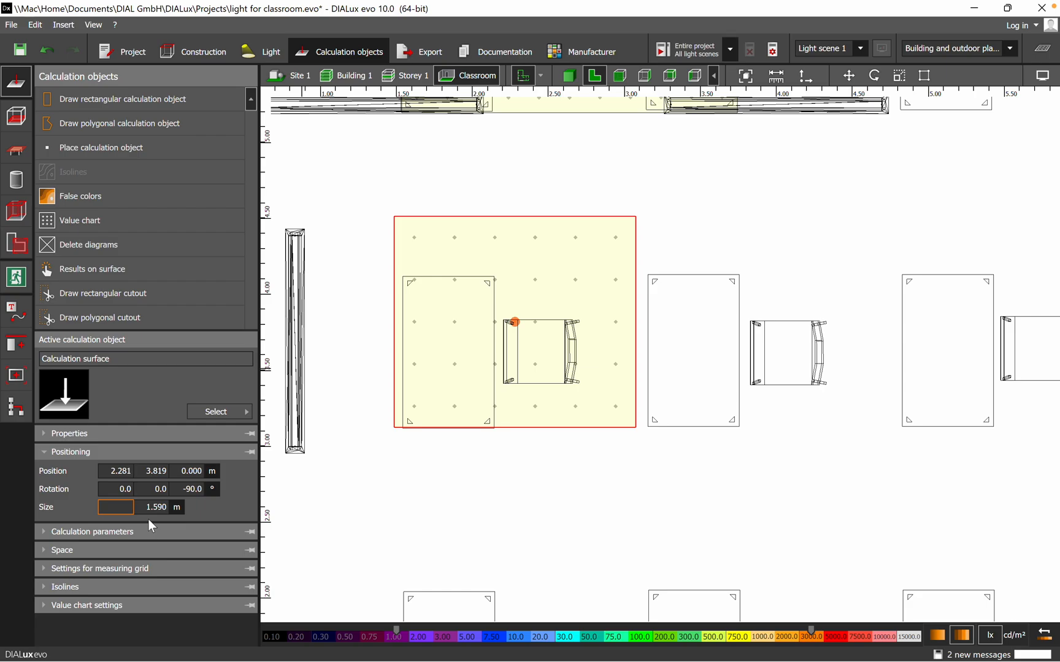
type("2.0")
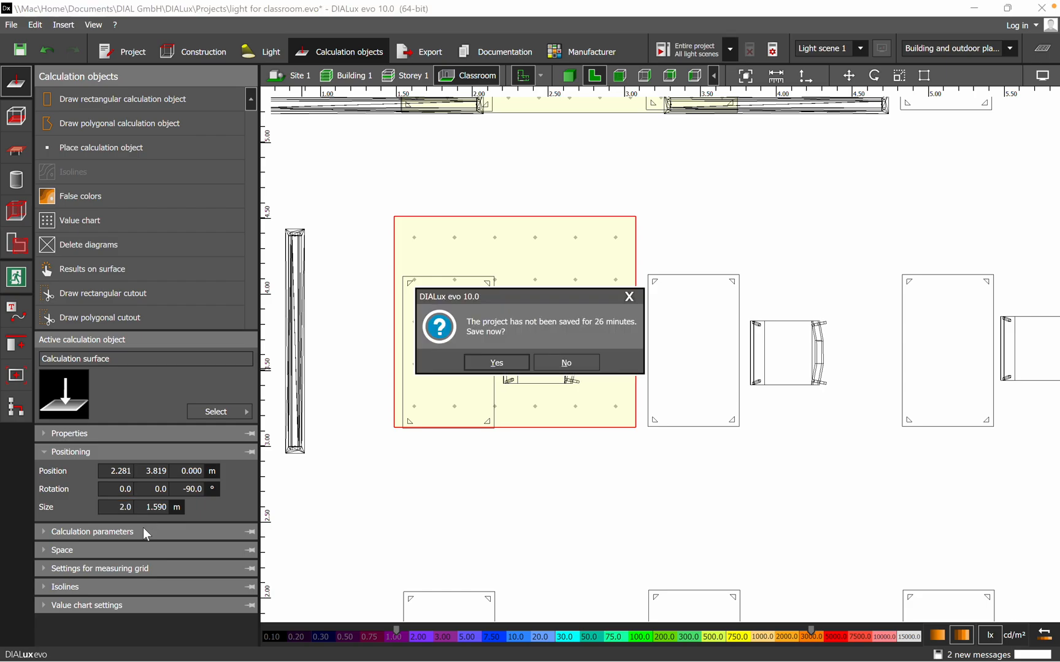
left_click(567, 363)
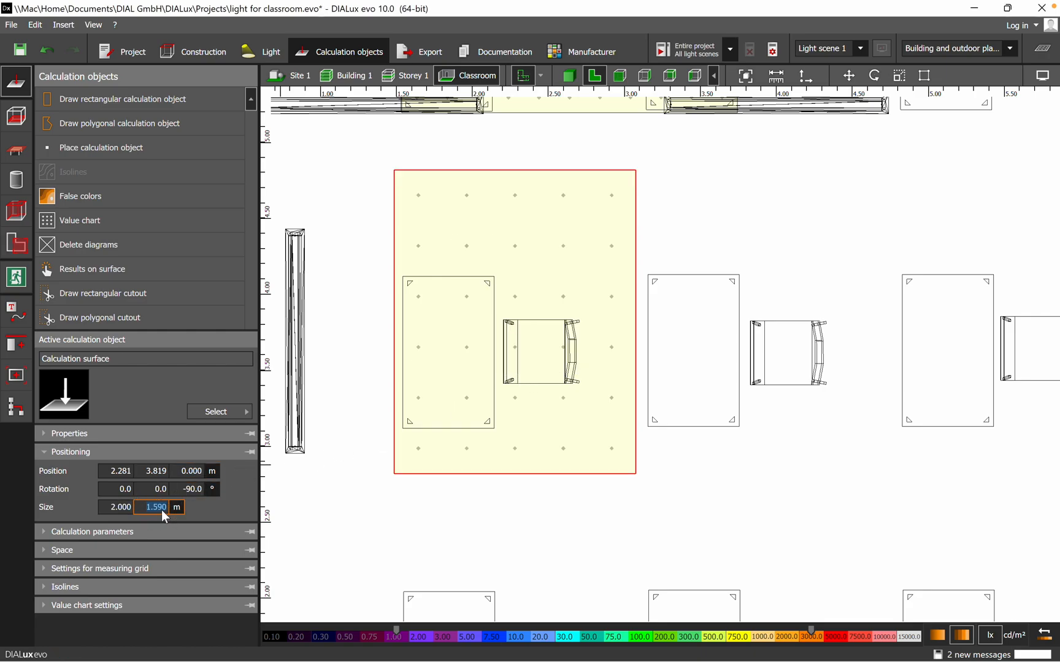
type("1")
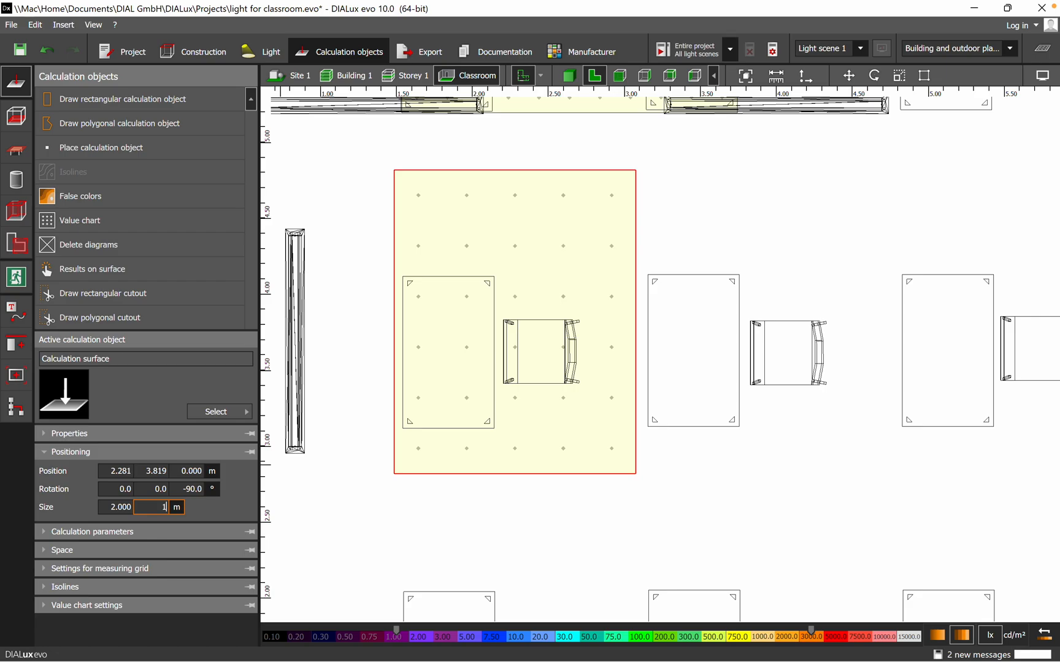
type("1.500")
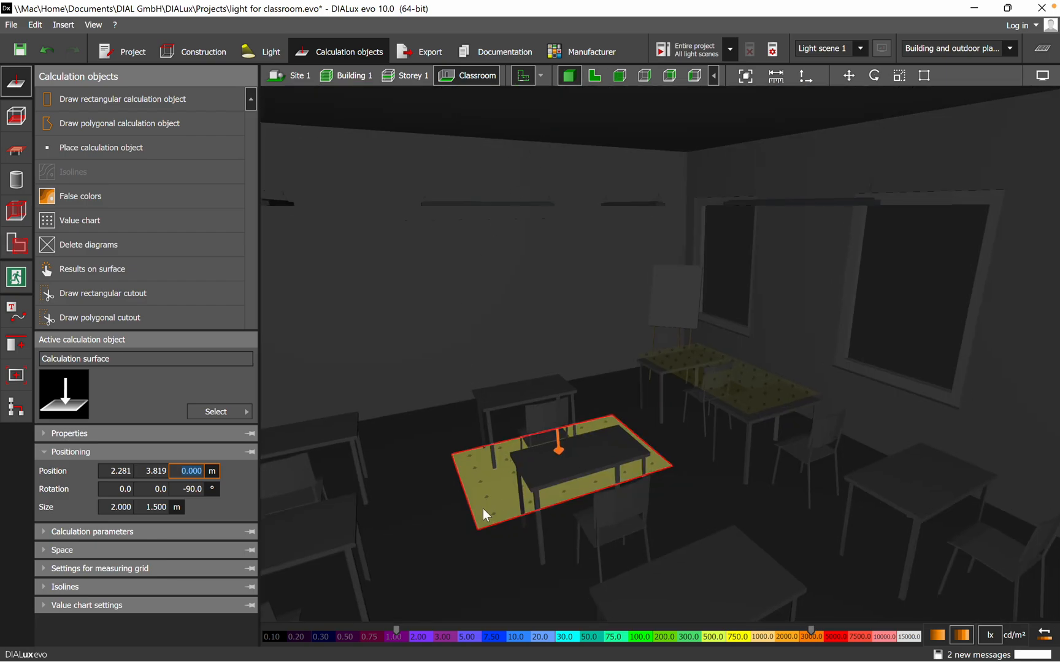
mouse_move(200, 483)
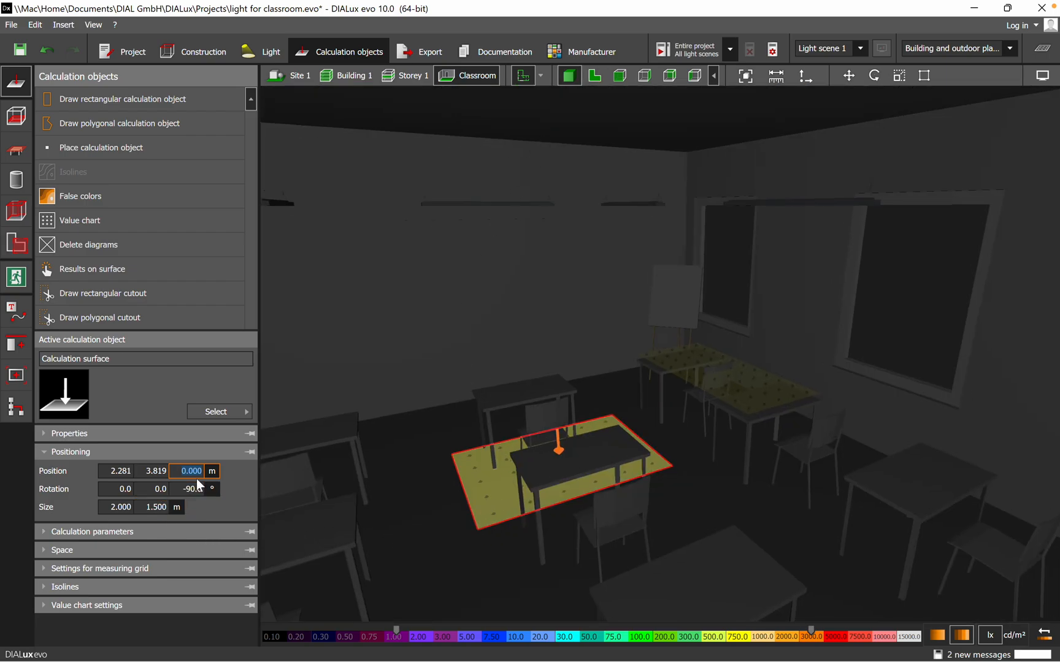
Step: Set the desk surface's Position Z to 1 m and Z rotation to 90°
type("1")
left_click(188, 488)
type("90")
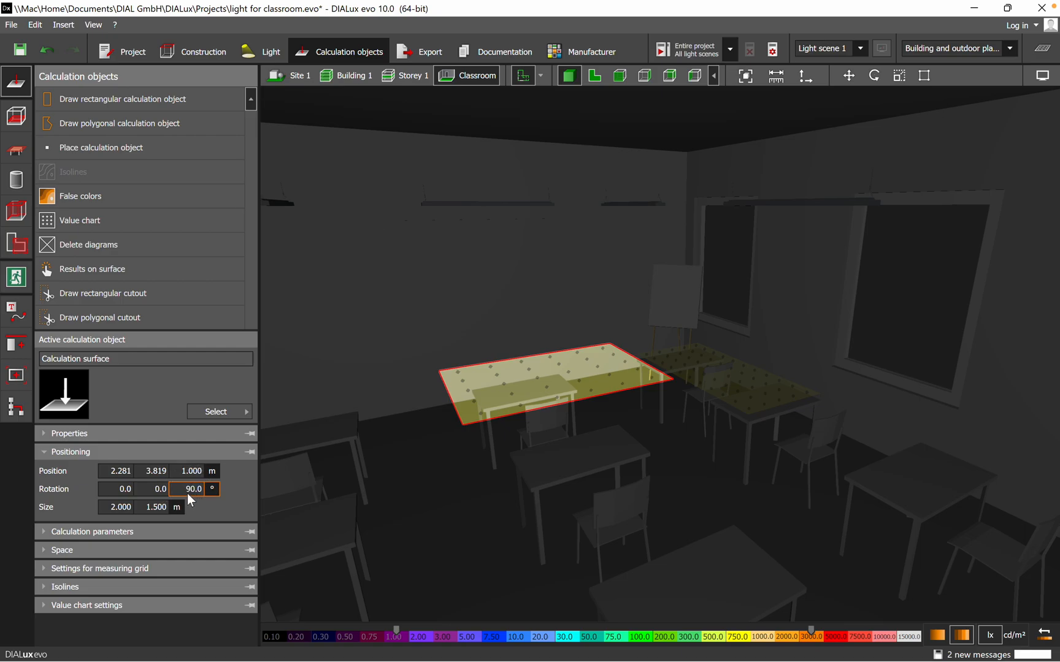
left_click(193, 488)
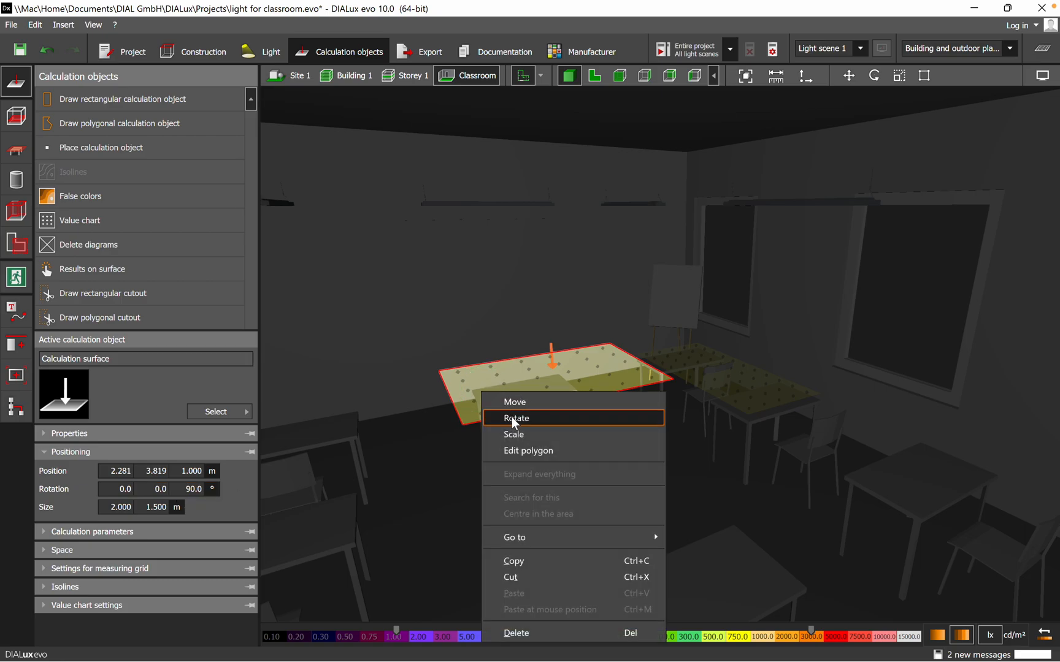
Step: Rotate the calculation surface to stand upright, tilted 90°
left_click(515, 418)
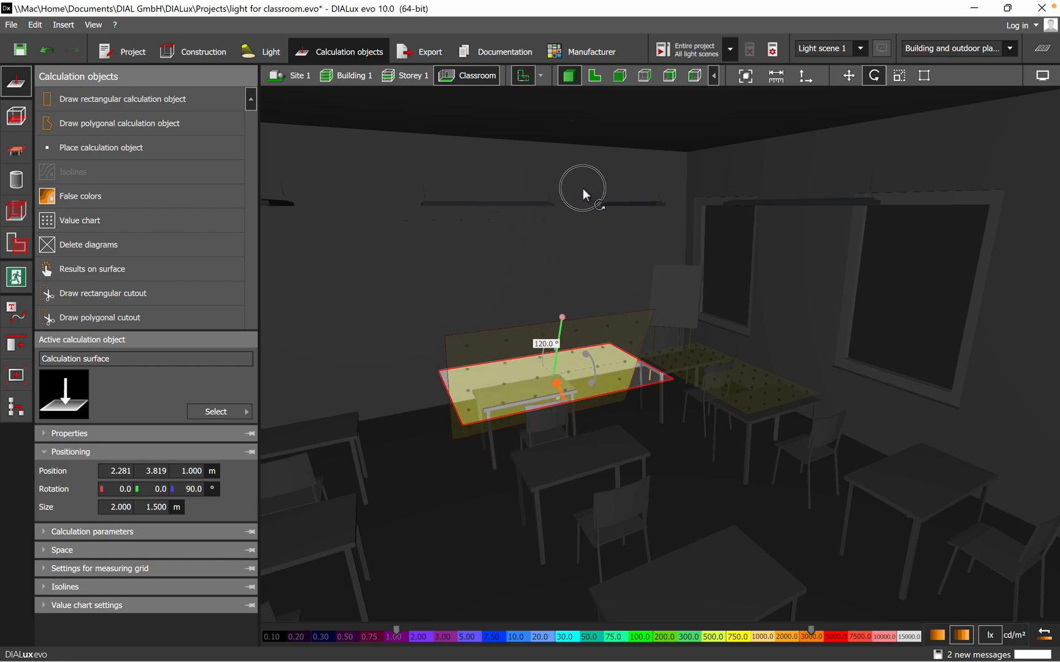
left_click_drag(582, 194, 547, 196)
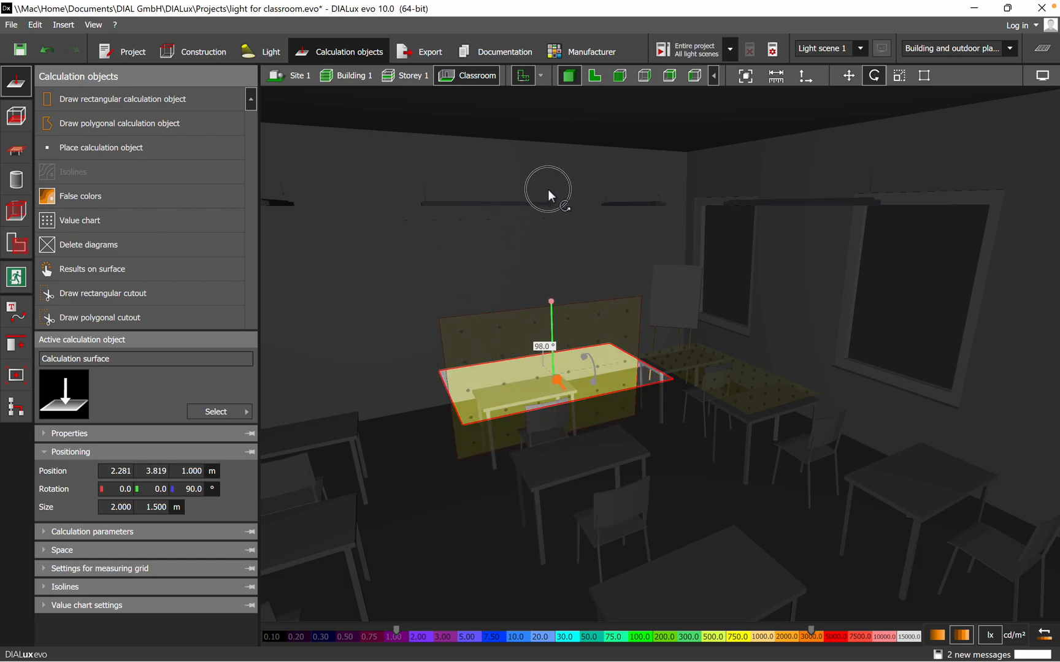
left_click_drag(547, 196, 541, 196)
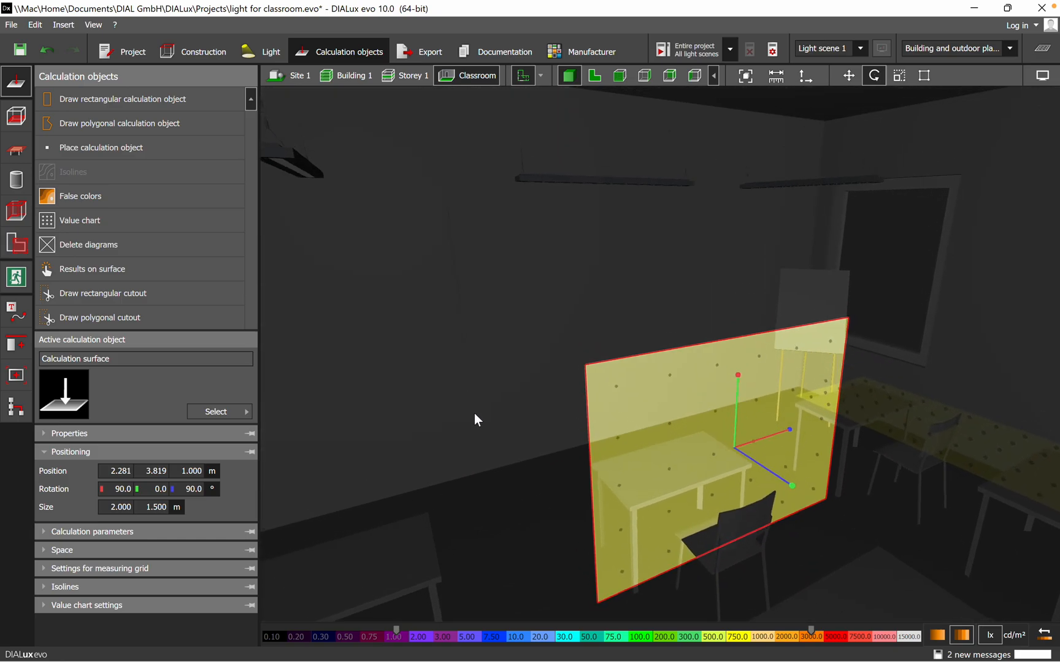
left_click_drag(476, 419, 780, 496)
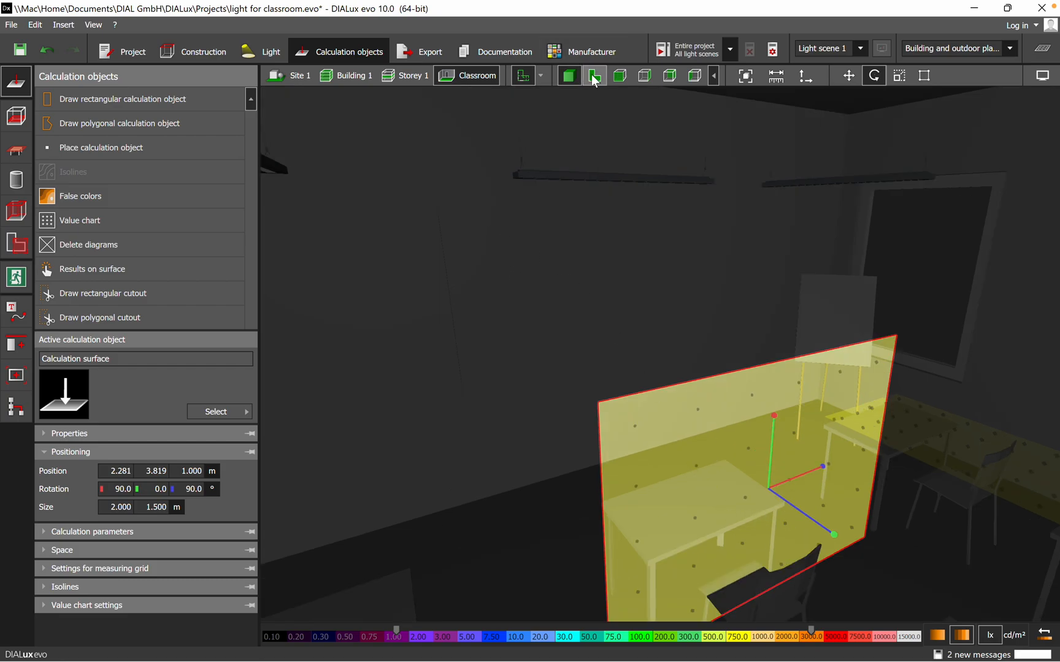
Step: Move the upright surface flush against the front wall at 0.050, 3.580 m
left_click(594, 75)
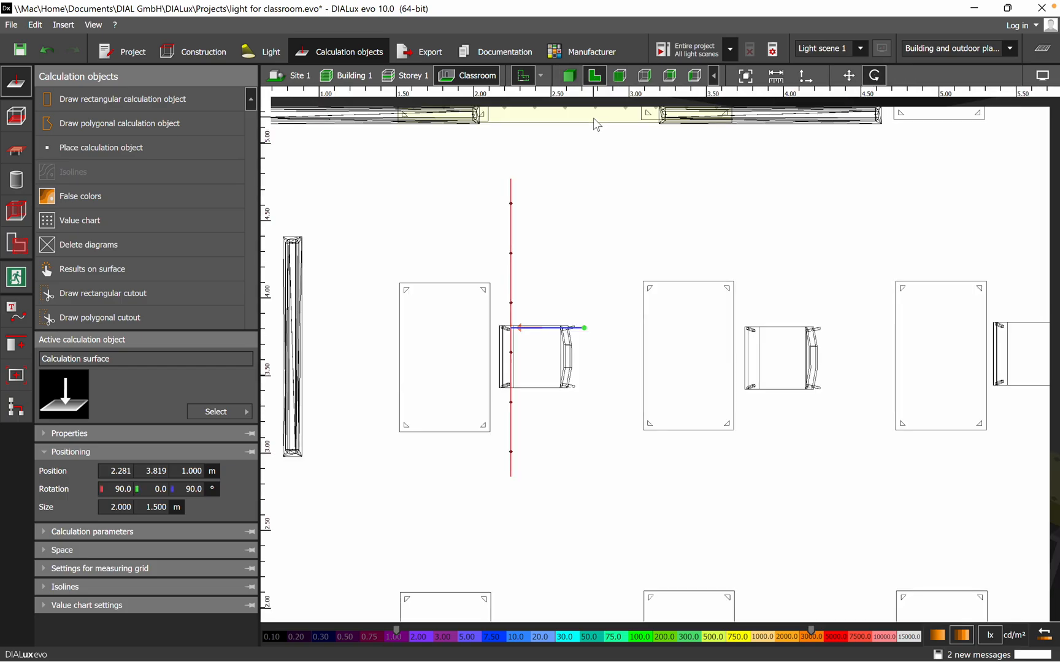
right_click(541, 327)
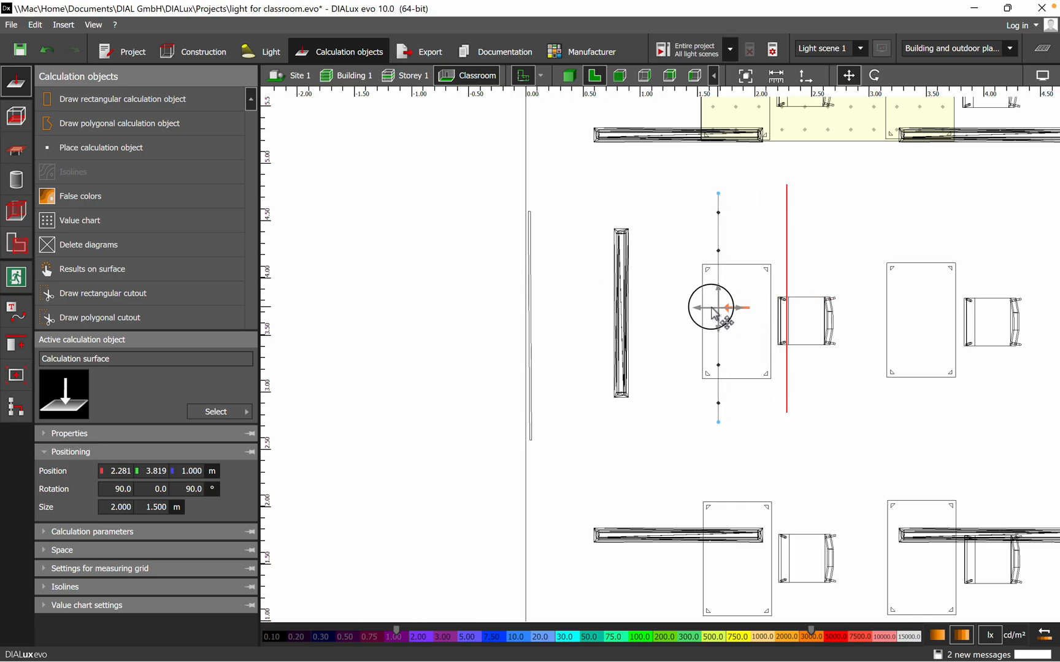
left_click_drag(716, 308, 531, 312)
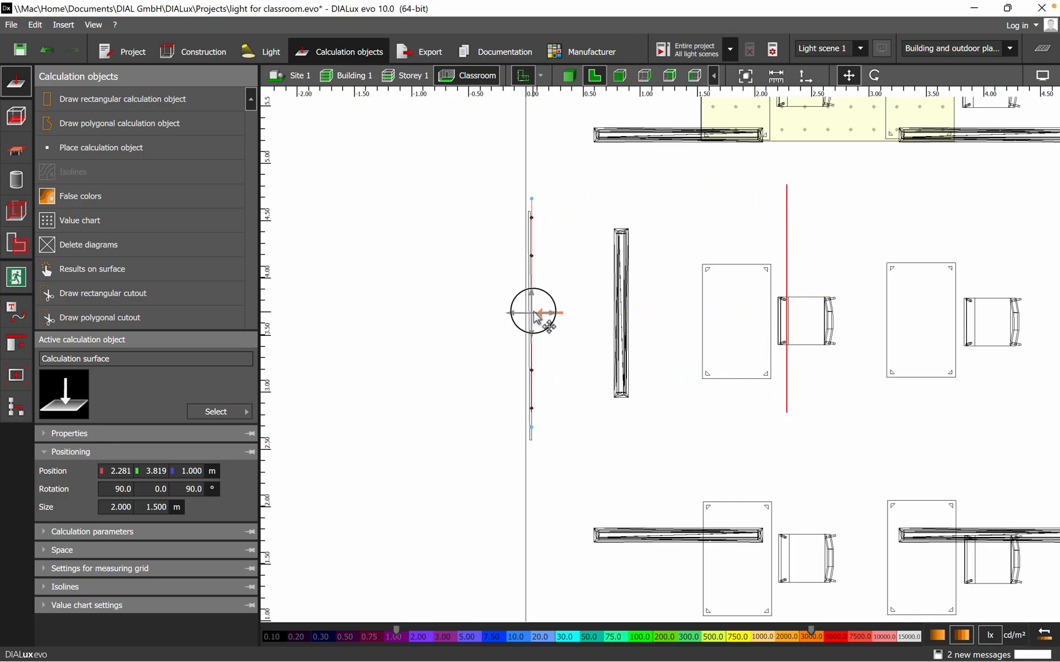
left_click_drag(533, 313, 532, 313)
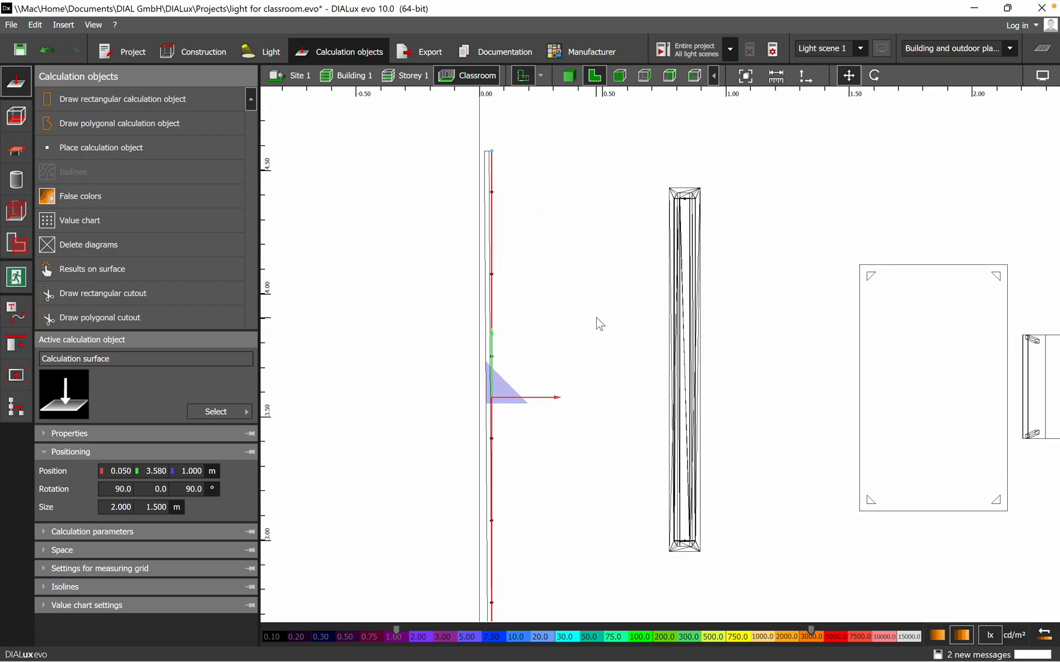
left_click(569, 74)
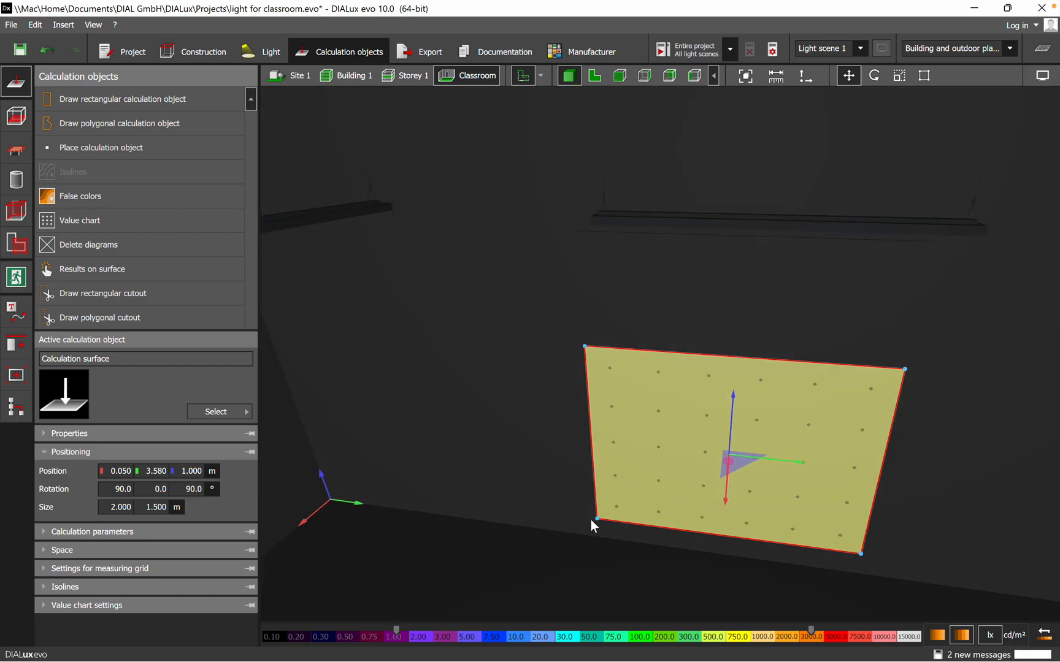
Step: Raise the upright wall surface's Position Z to about 1.72 m
left_click_drag(591, 528, 642, 187)
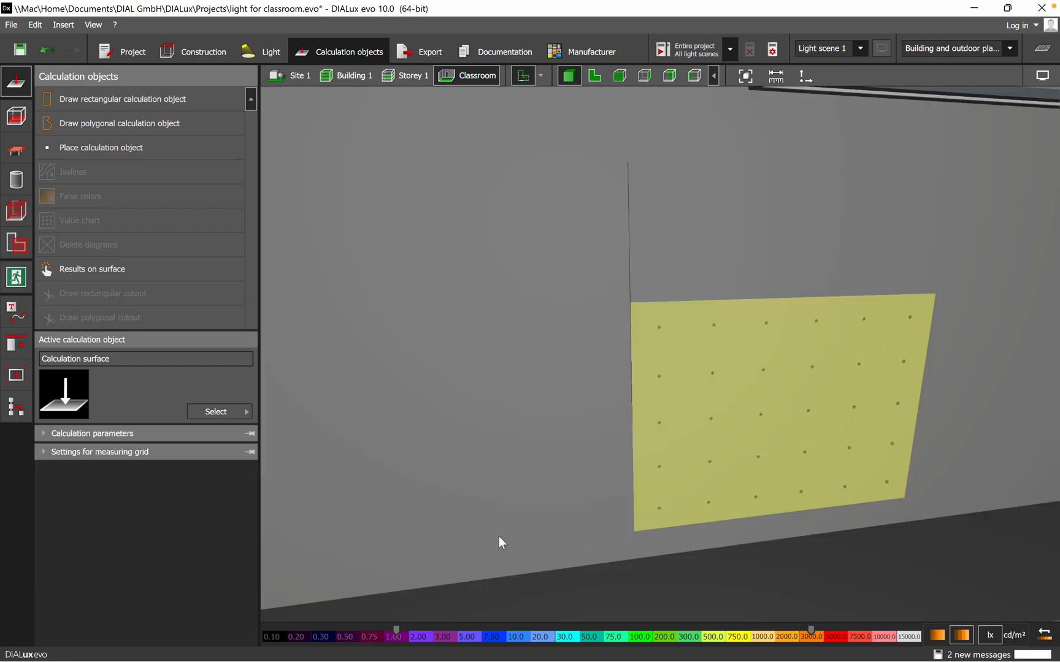
left_click(791, 420)
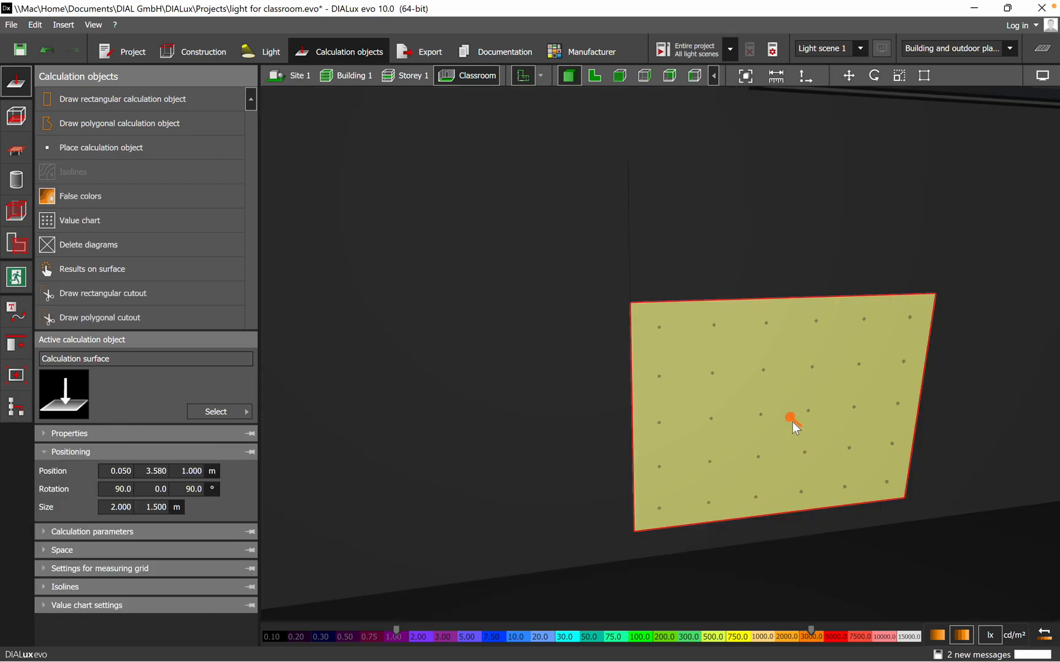
left_click(192, 471)
type("1.500")
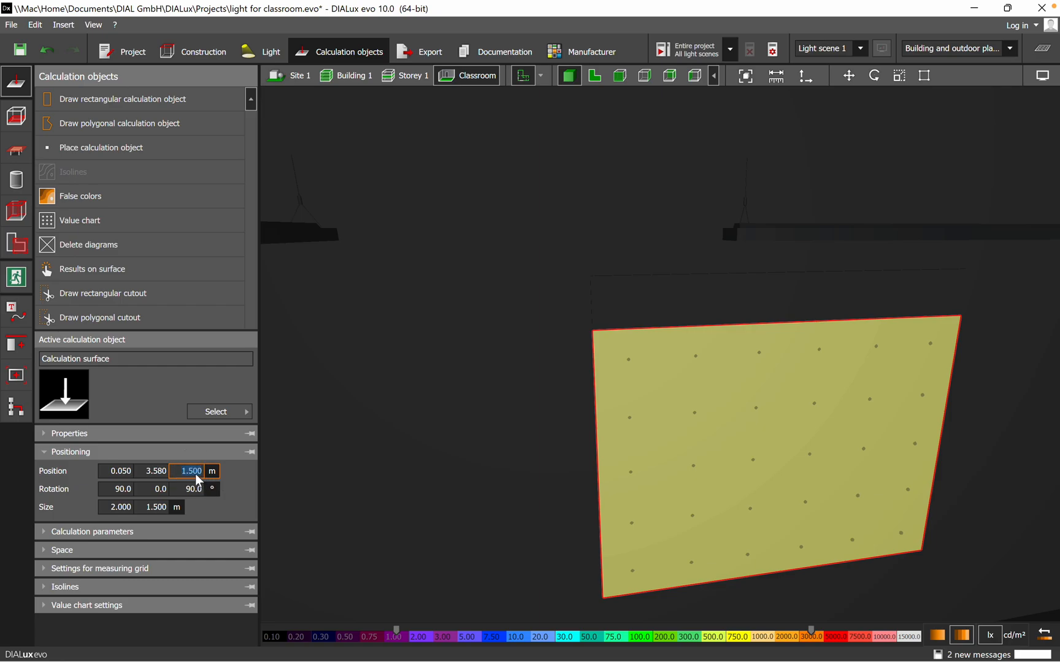
type("1.00")
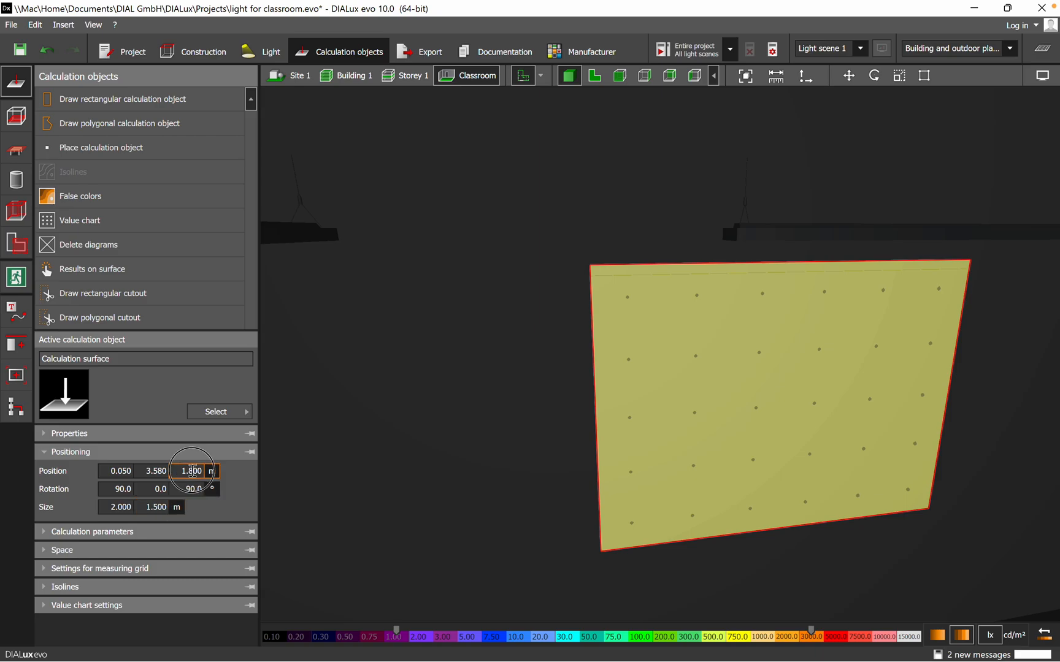
type("1.700")
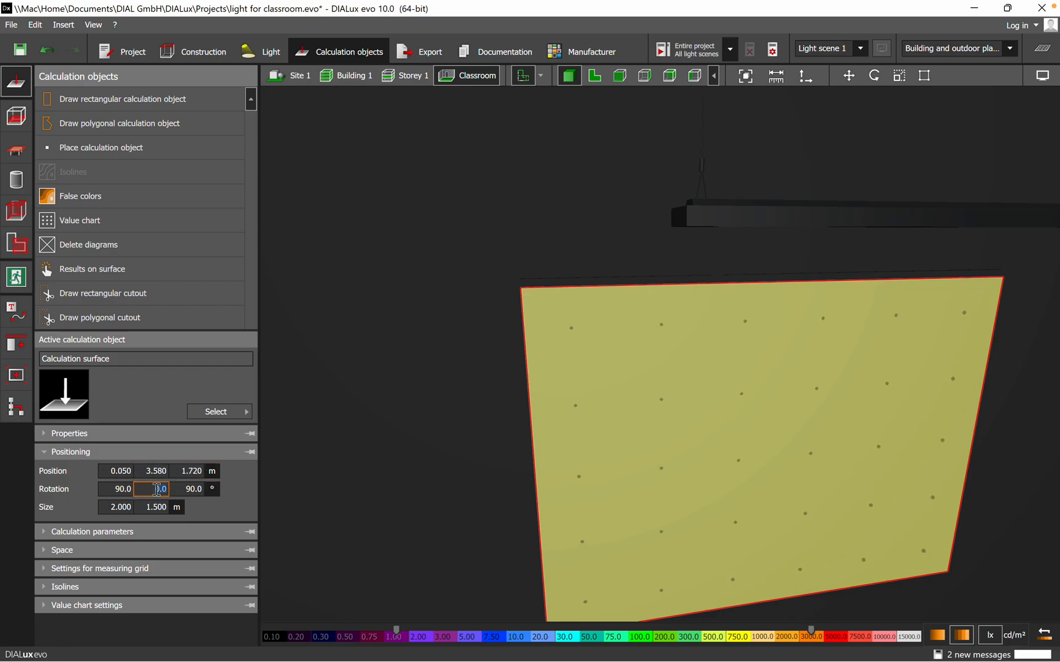
left_click(193, 471)
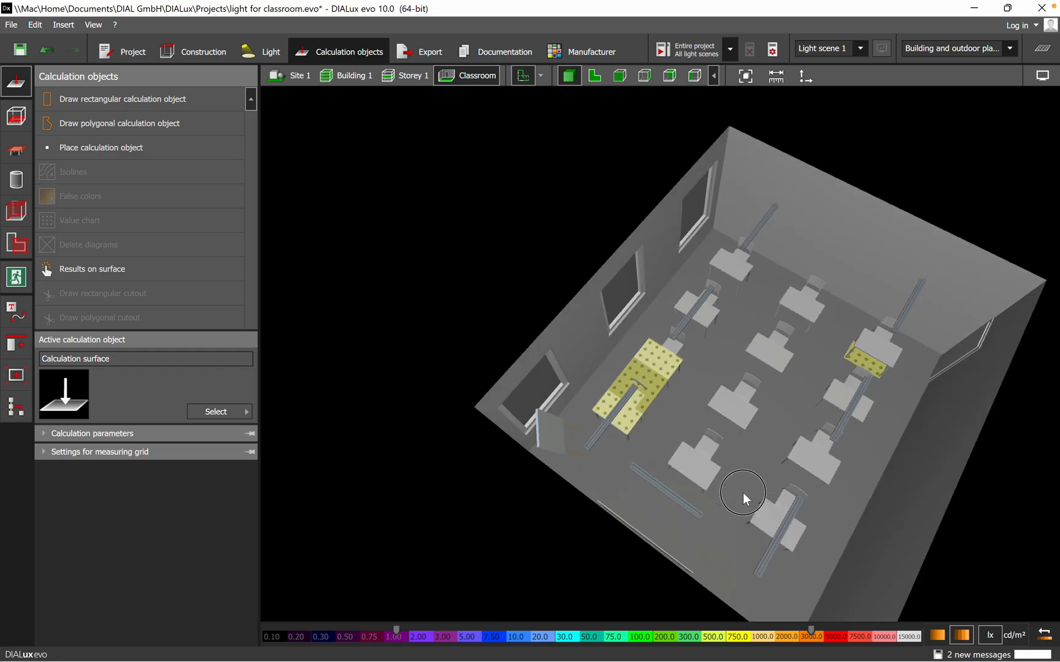
Step: Set the small 0.999 × 0.600 m desk surface's Position Z to 0.700 m
left_click_drag(744, 493, 546, 498)
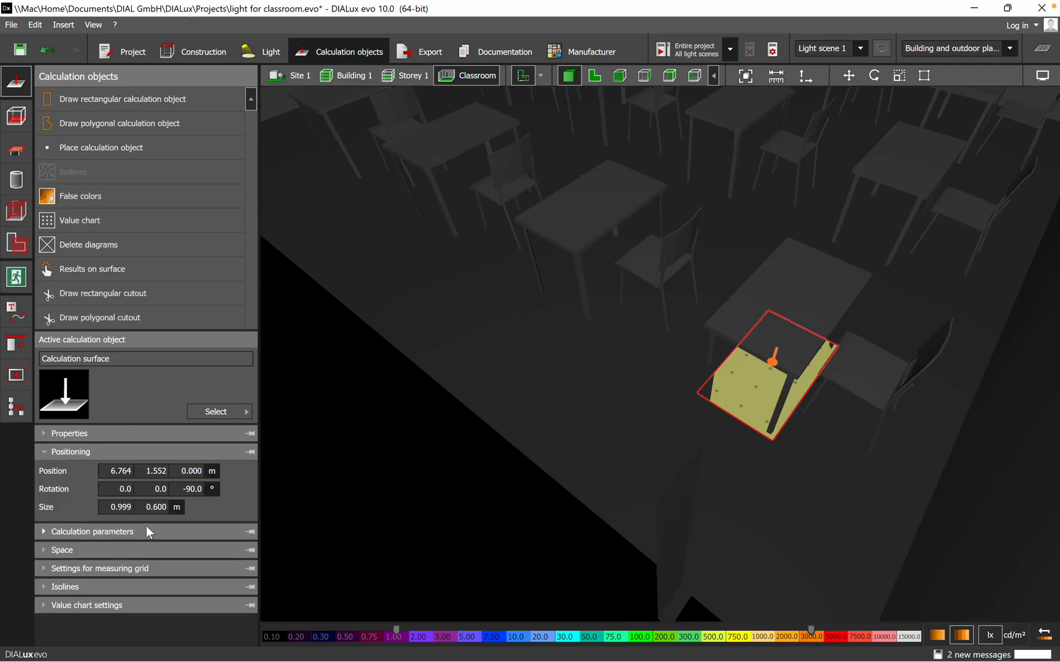
left_click(191, 471)
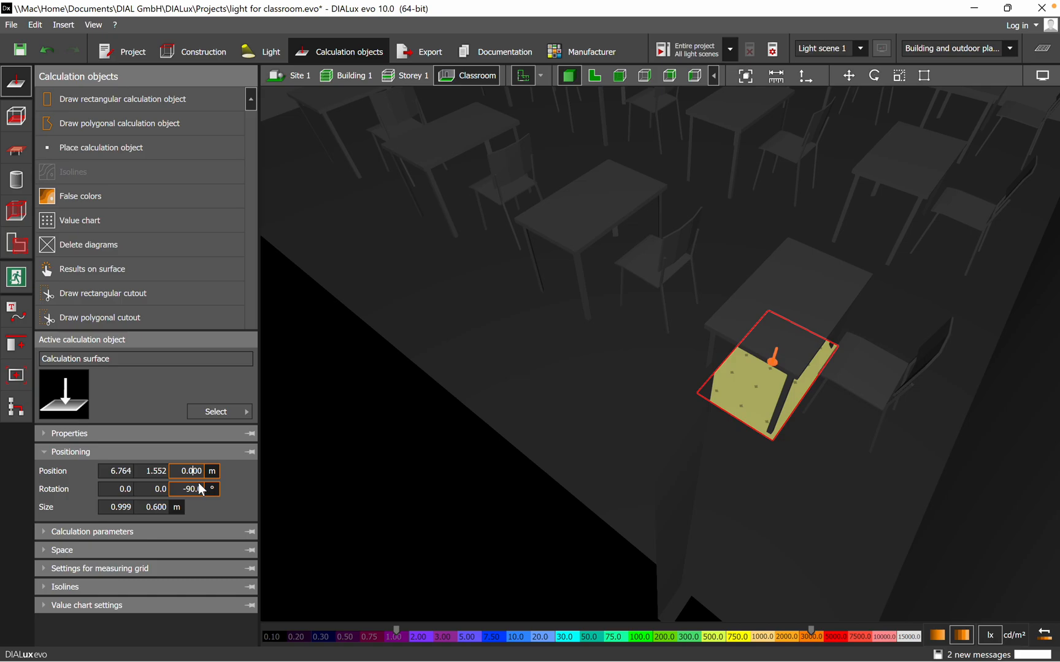
type("0.700")
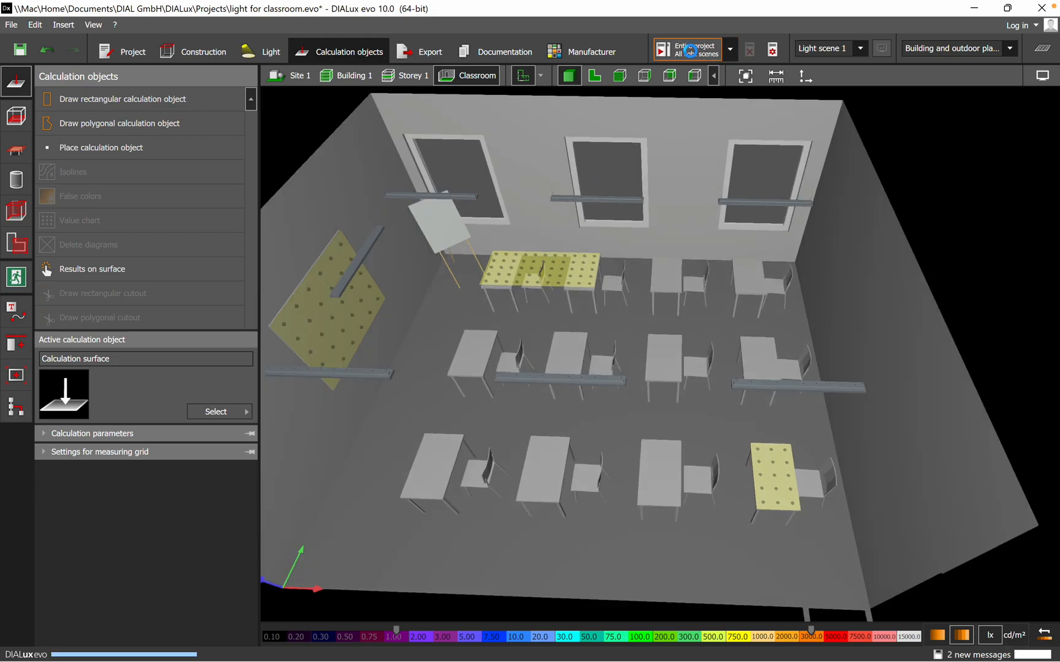
Step: Calculate the entire project for all light scenes and show the results overview
left_click(686, 49)
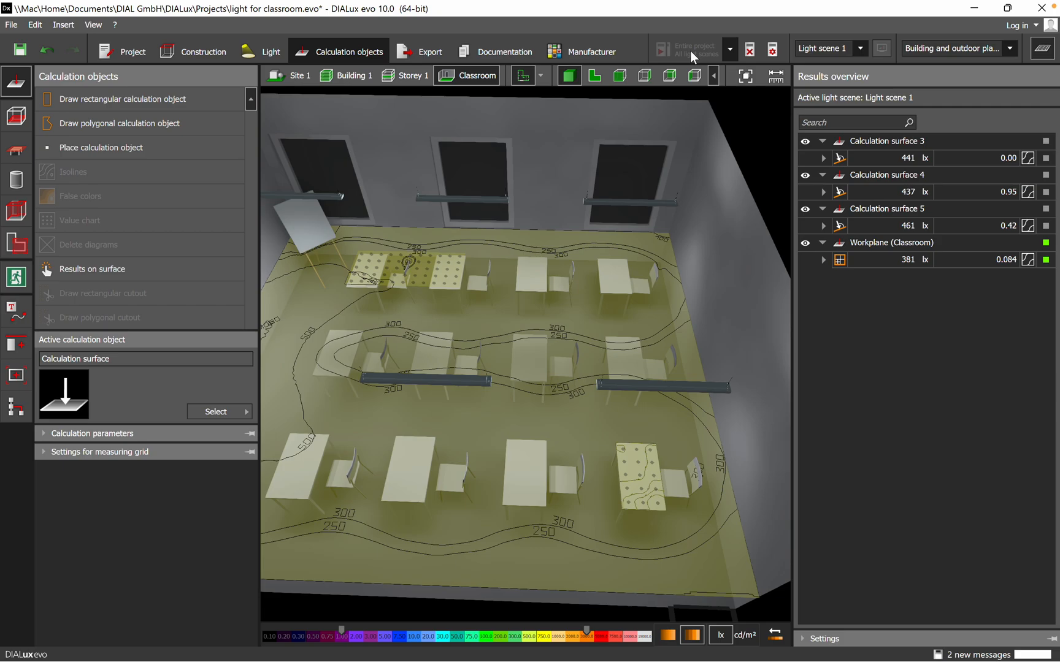
mouse_move(881, 168)
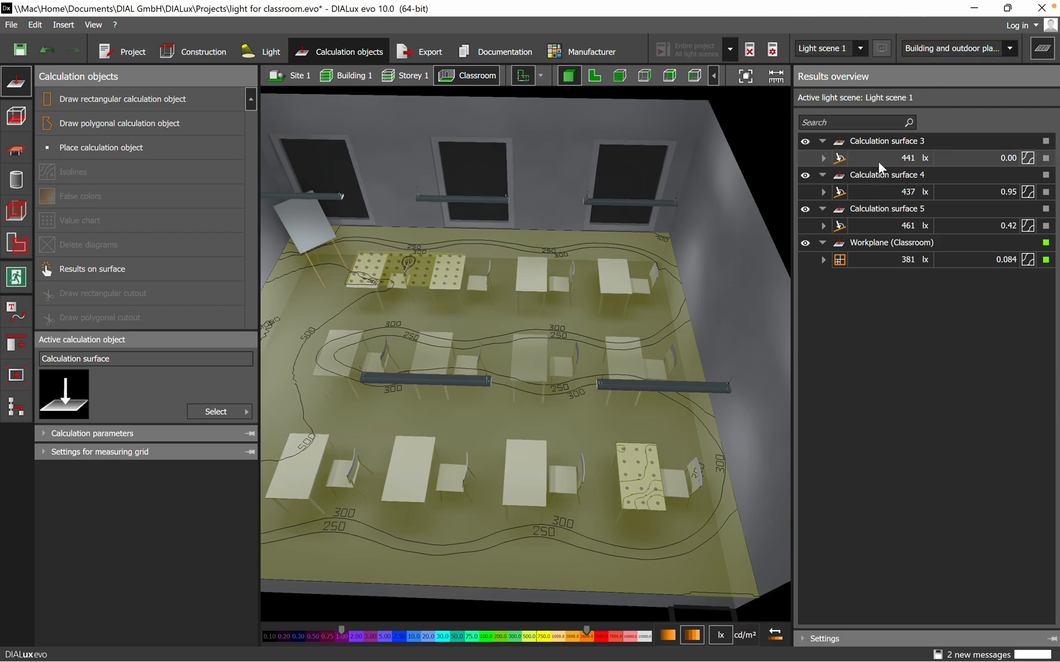
left_click(878, 157)
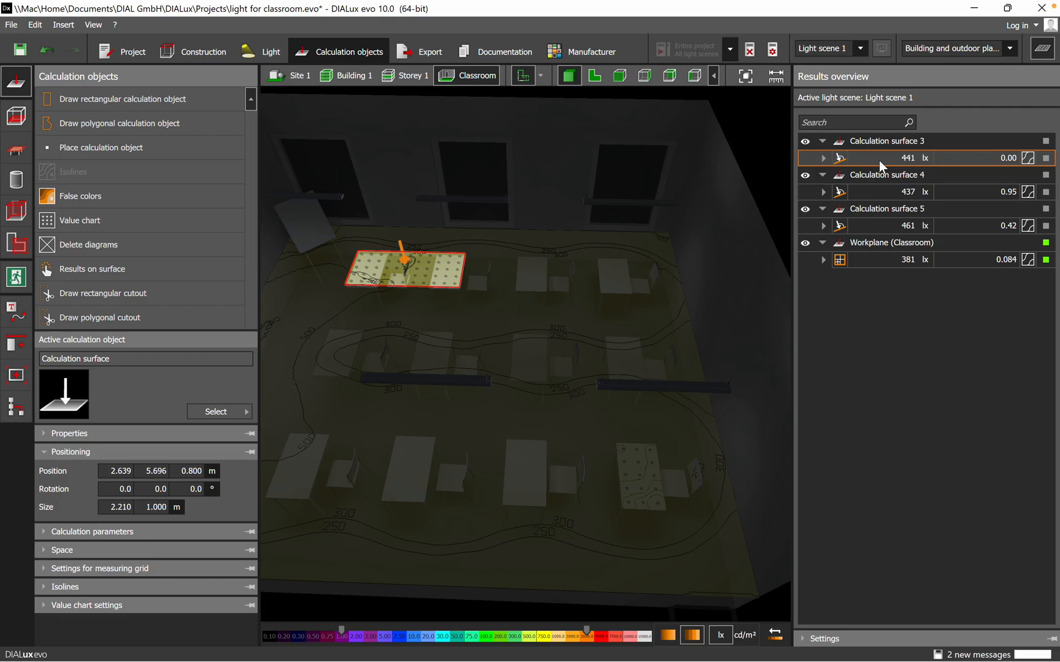
mouse_move(850, 175)
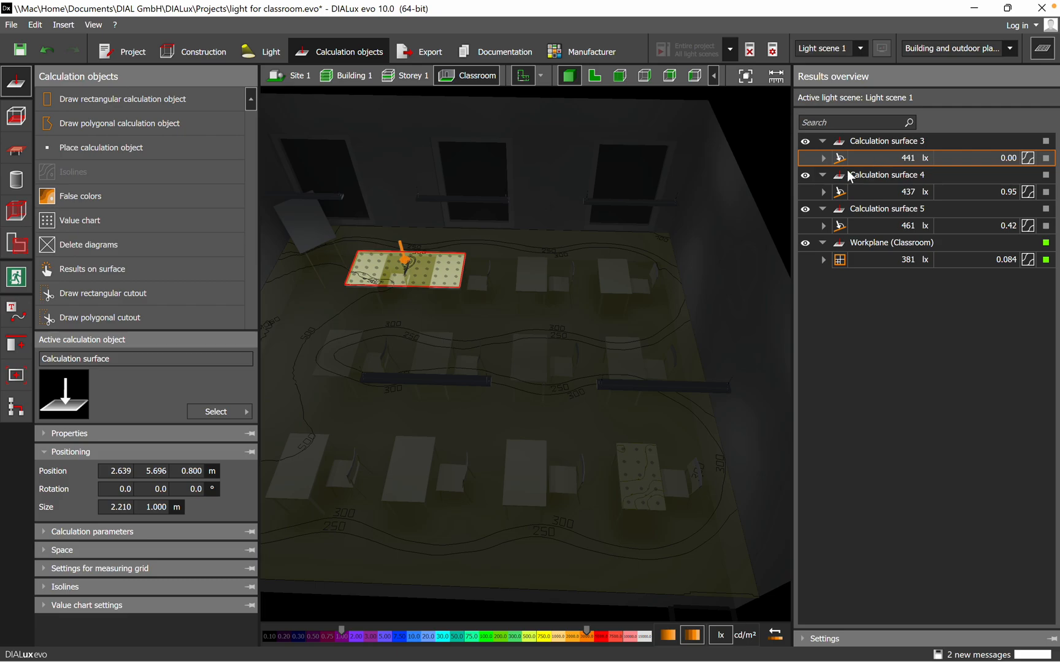
left_click(823, 157)
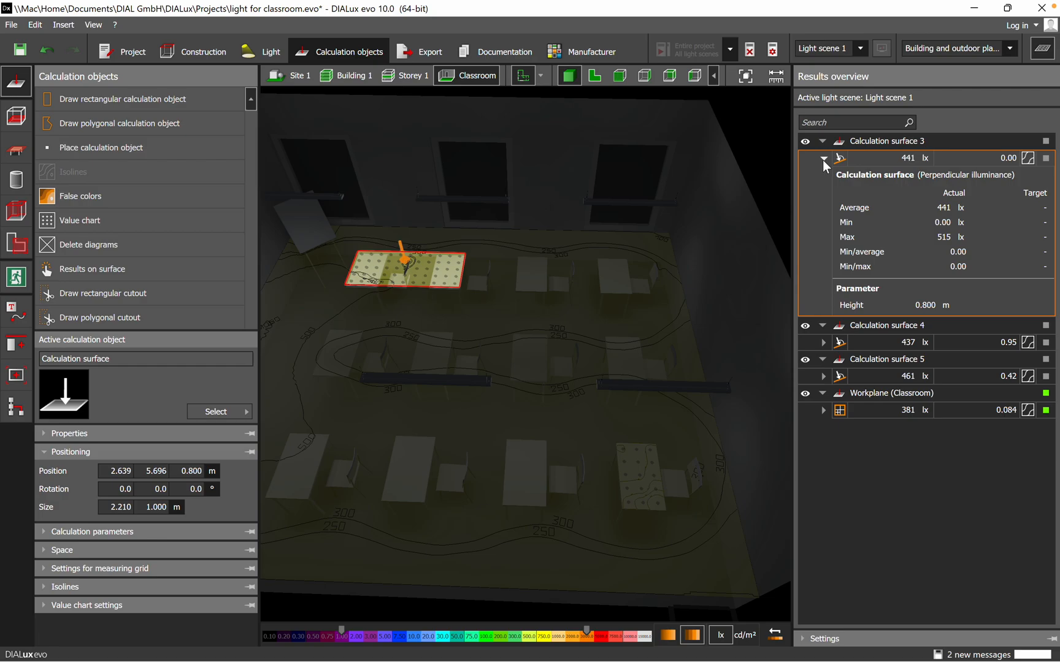
left_click(823, 157)
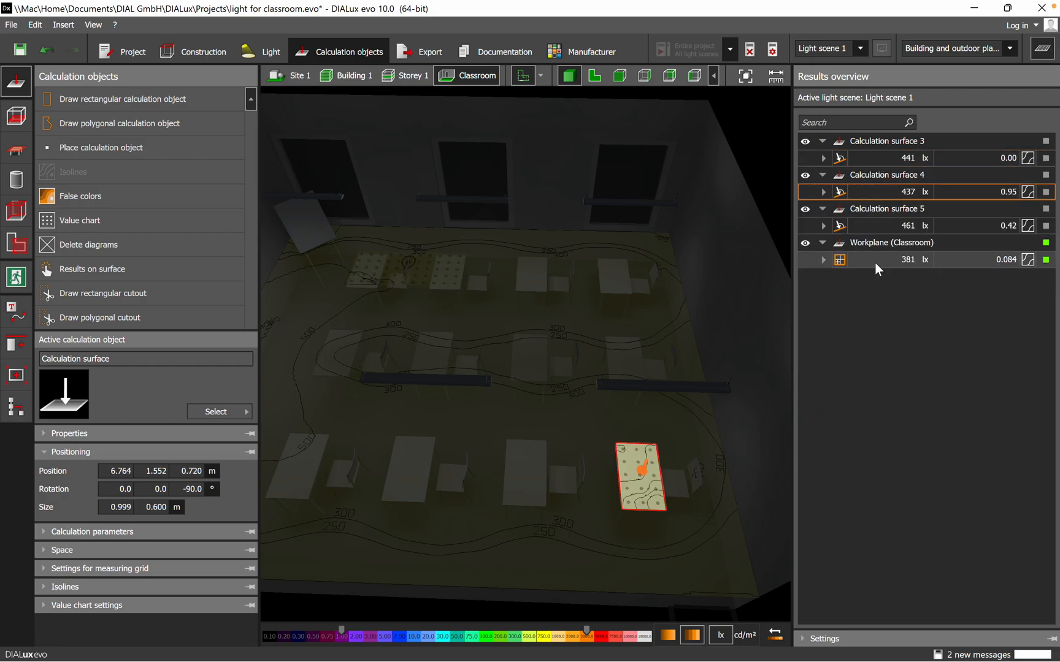
left_click(892, 260)
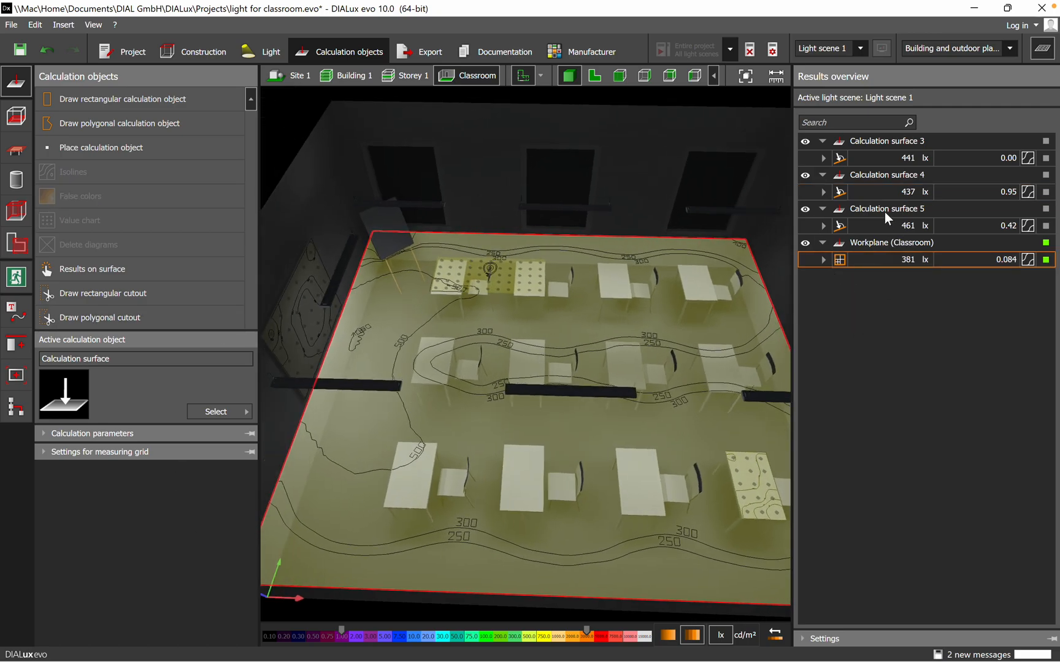
left_click(886, 225)
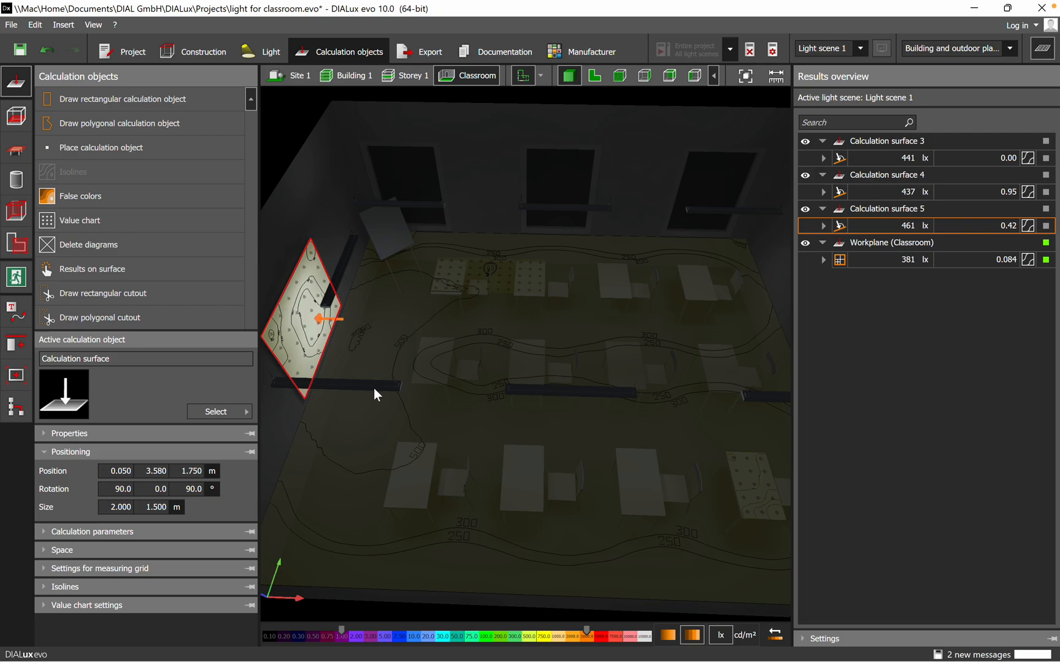
left_click_drag(376, 395, 410, 416)
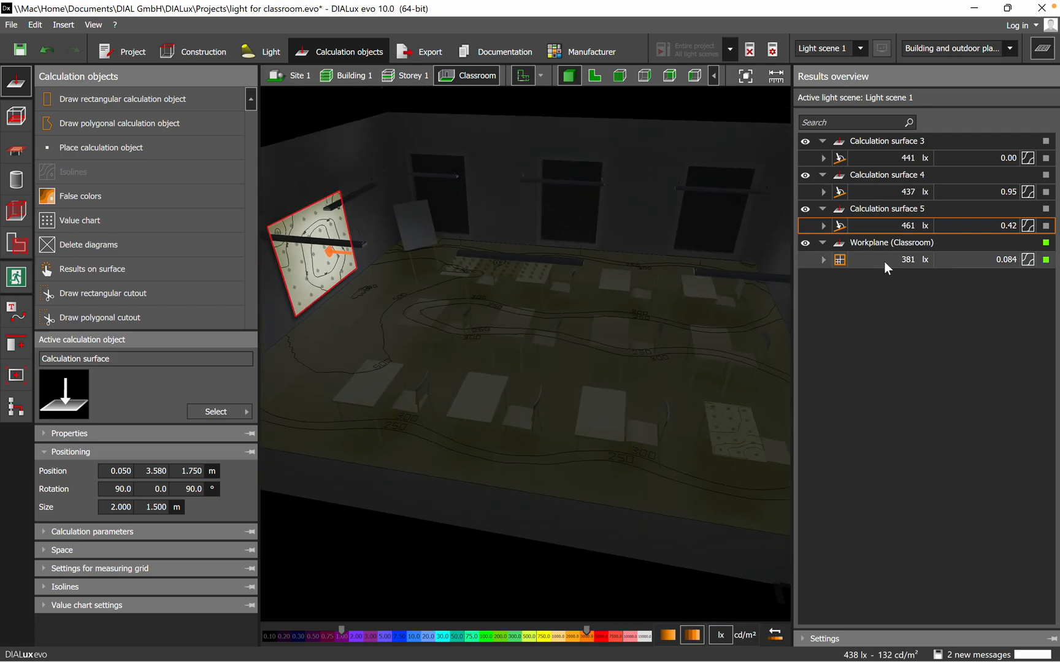
left_click(890, 260)
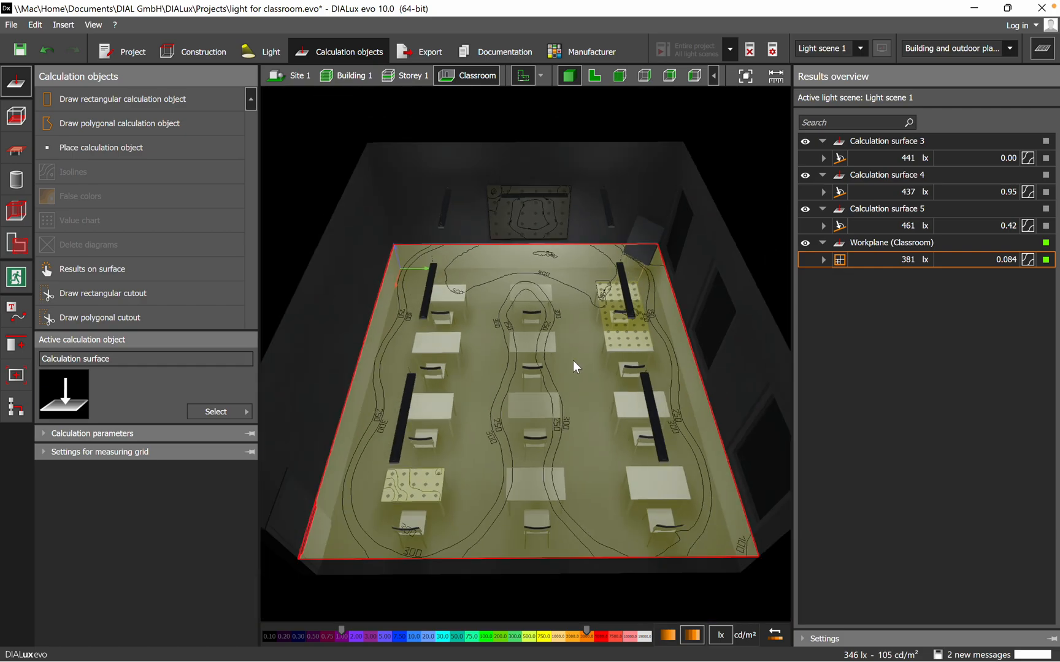
mouse_move(565, 355)
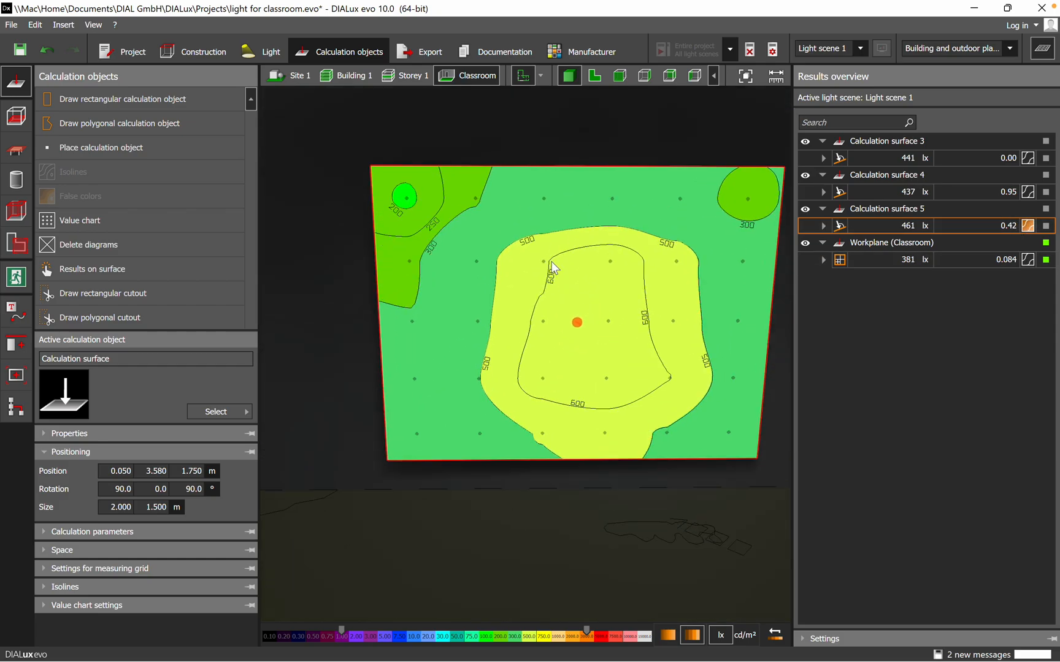
mouse_move(389, 183)
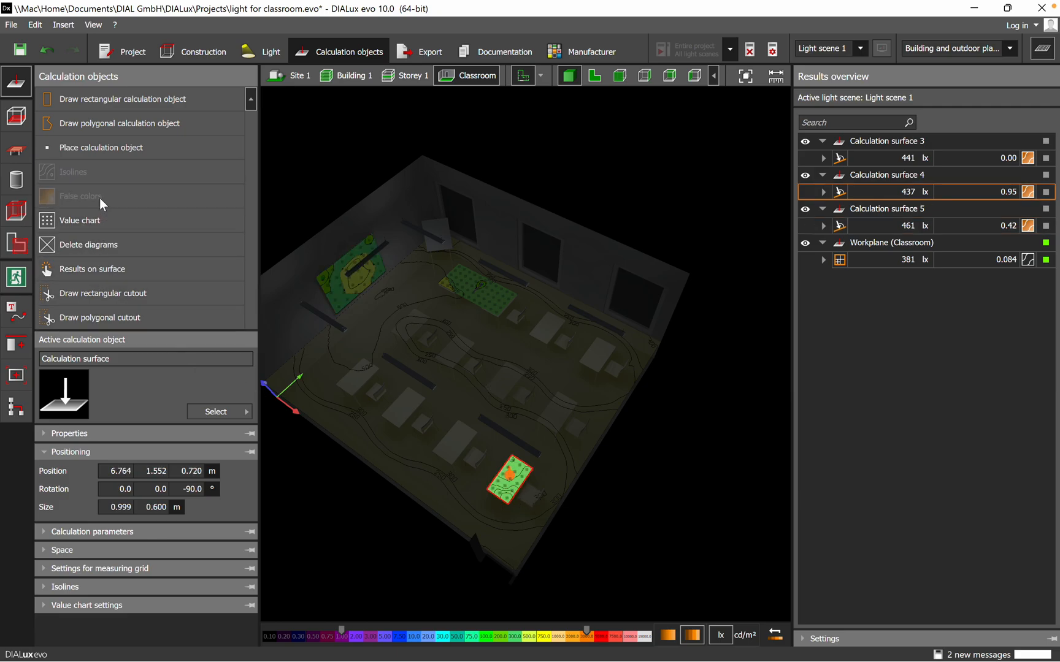
mouse_move(118, 232)
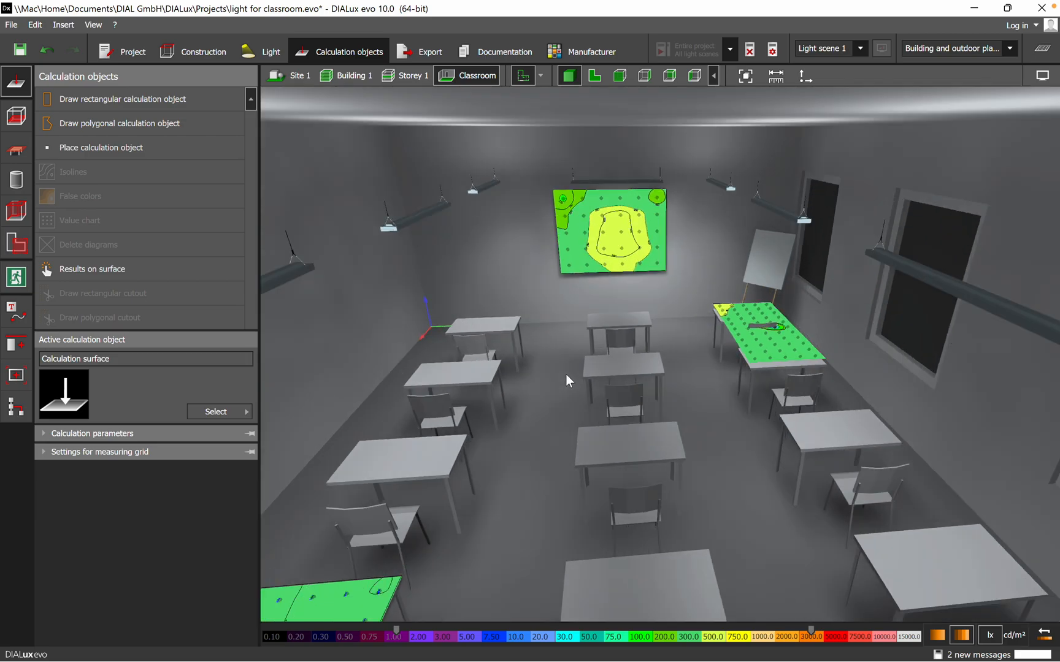
mouse_move(433, 377)
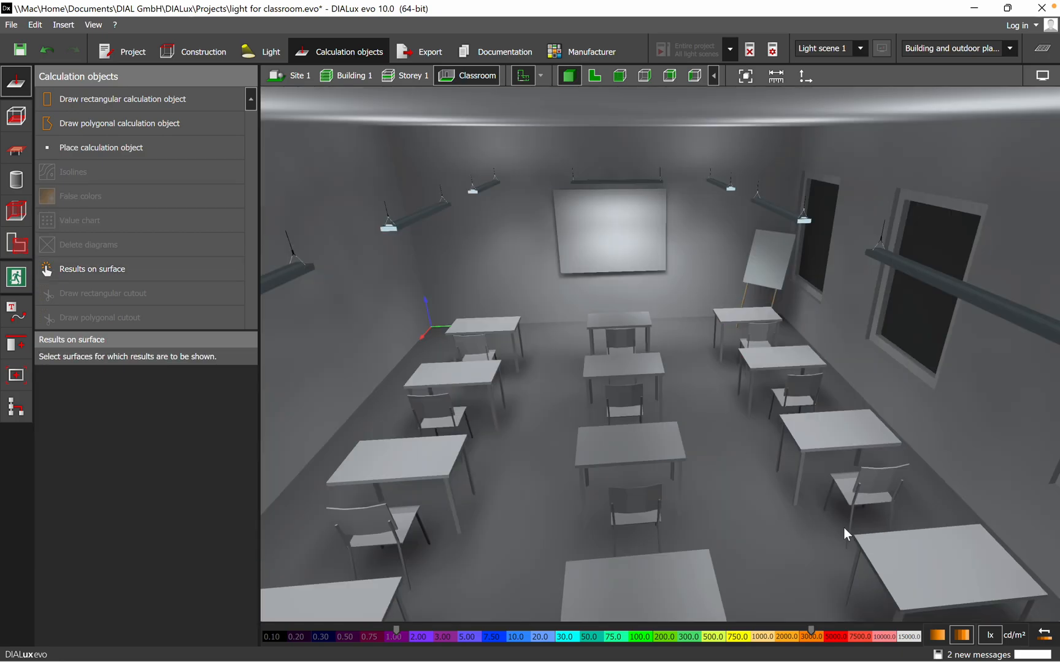
mouse_move(769, 553)
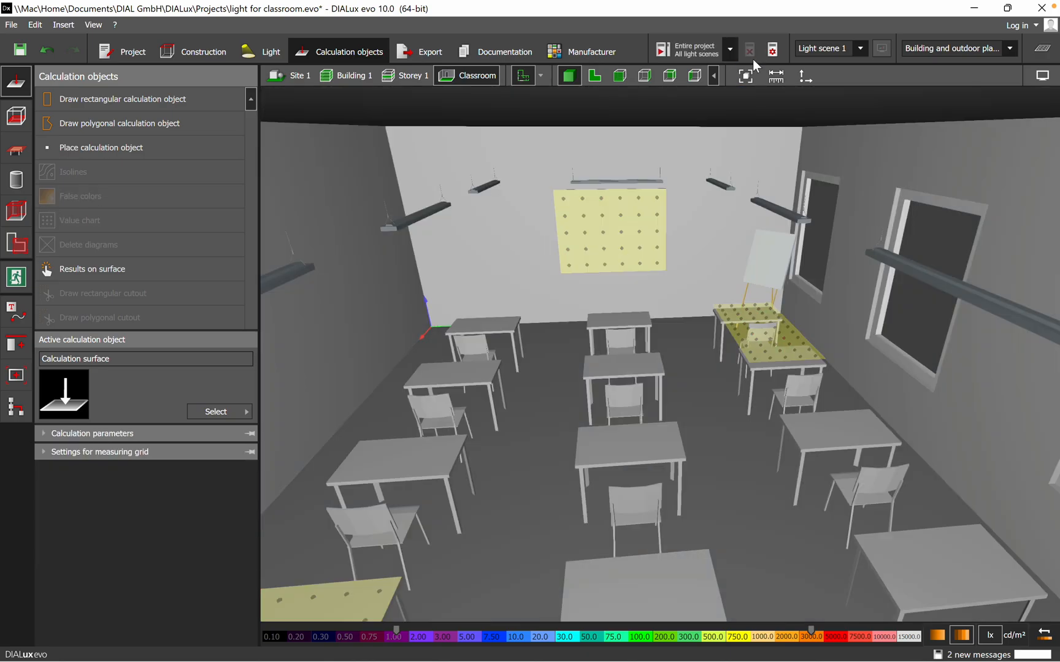
Step: Recalculate lighting for the entire project so the furniture surface results are listed
left_click(662, 49)
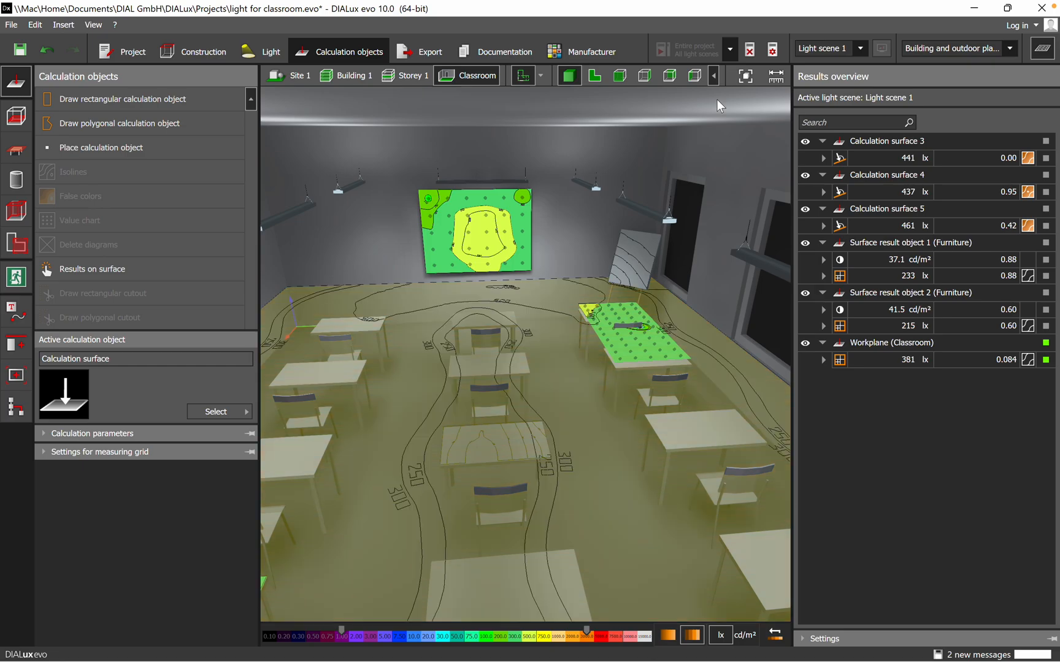
mouse_move(905, 348)
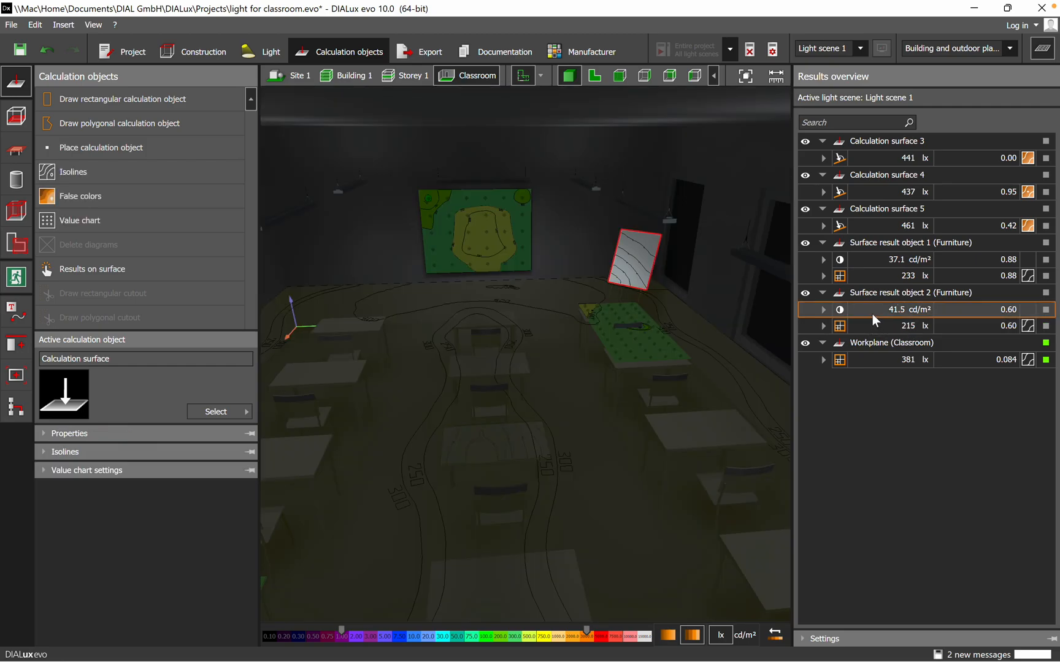
left_click(892, 327)
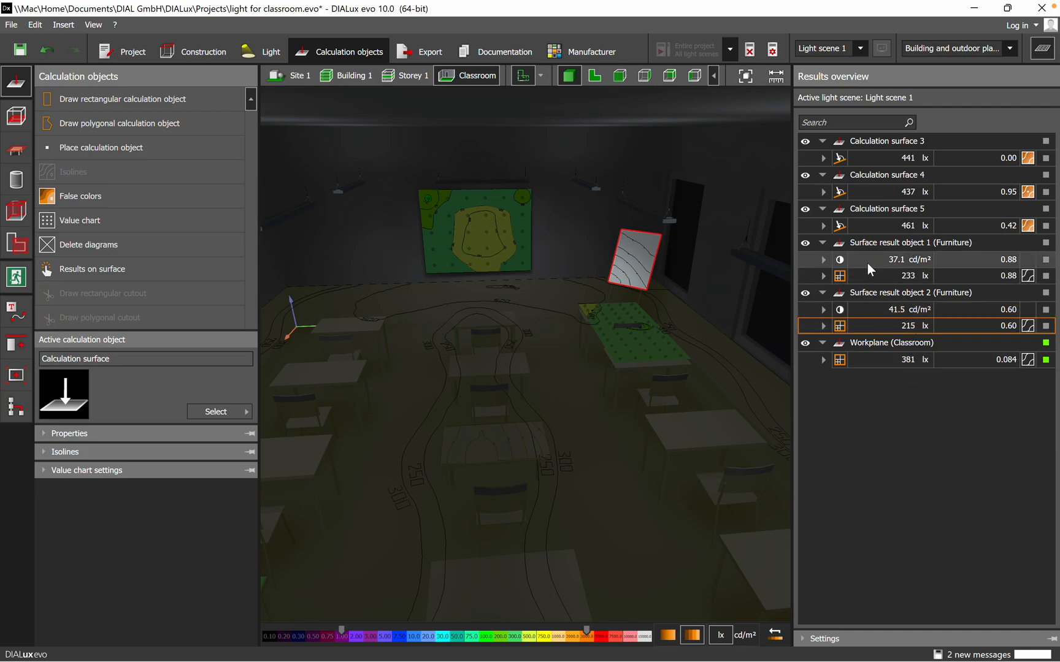
left_click(905, 275)
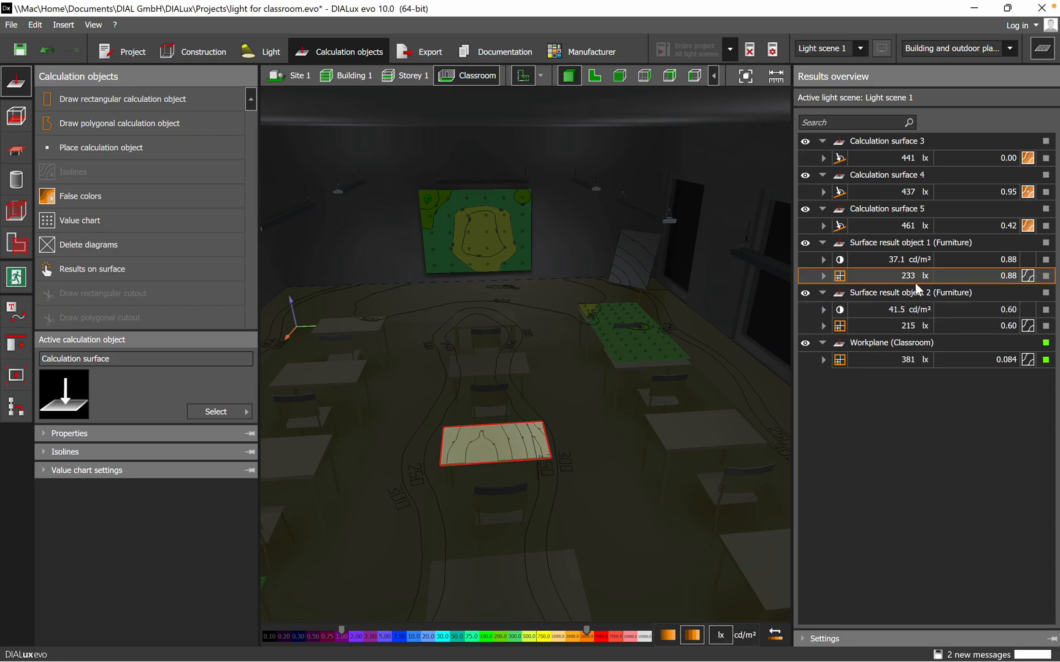
mouse_move(913, 309)
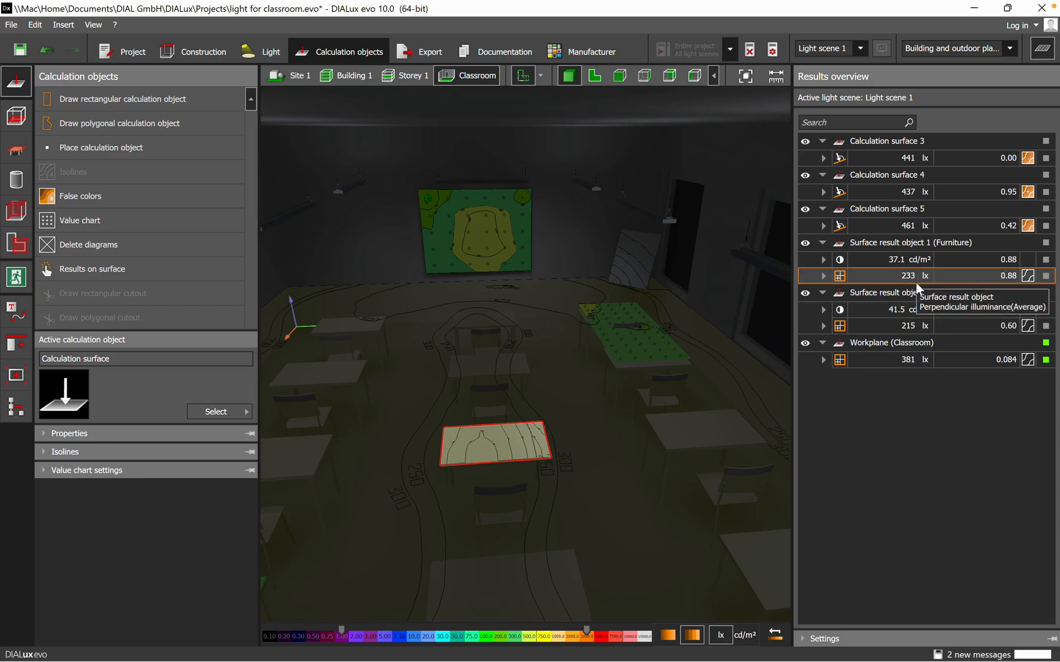
mouse_move(604, 460)
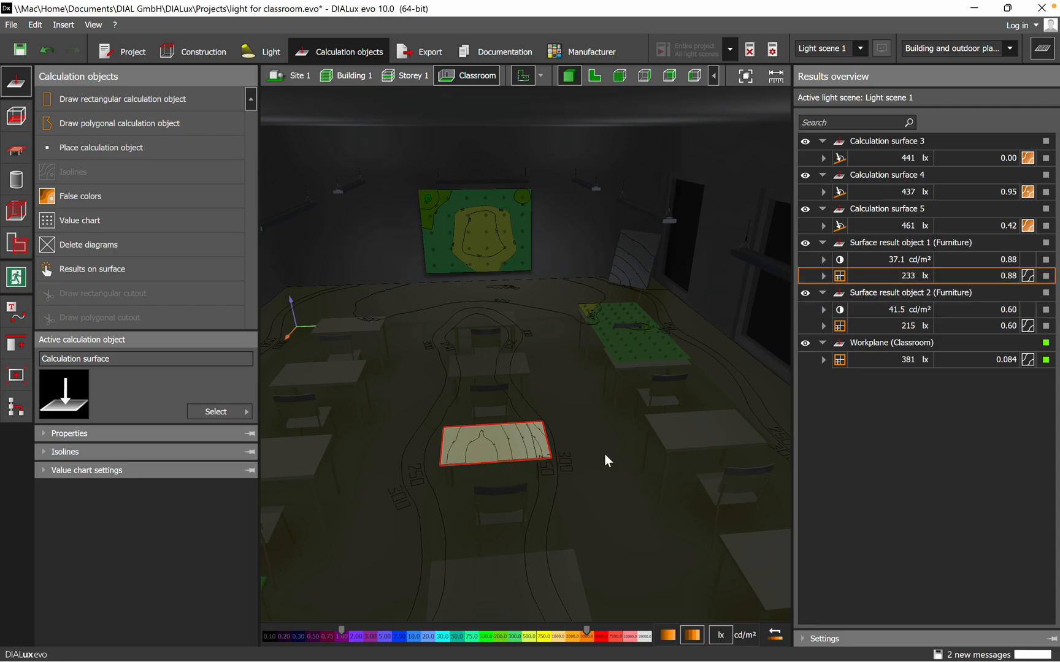
left_click_drag(605, 460, 676, 531)
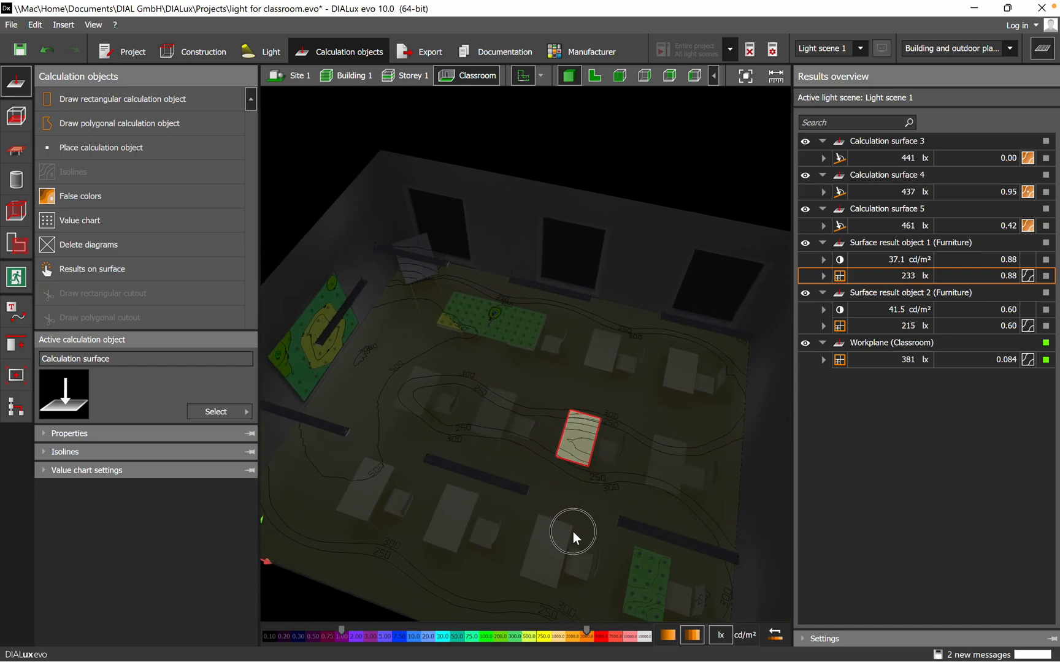
left_click_drag(573, 531, 536, 517)
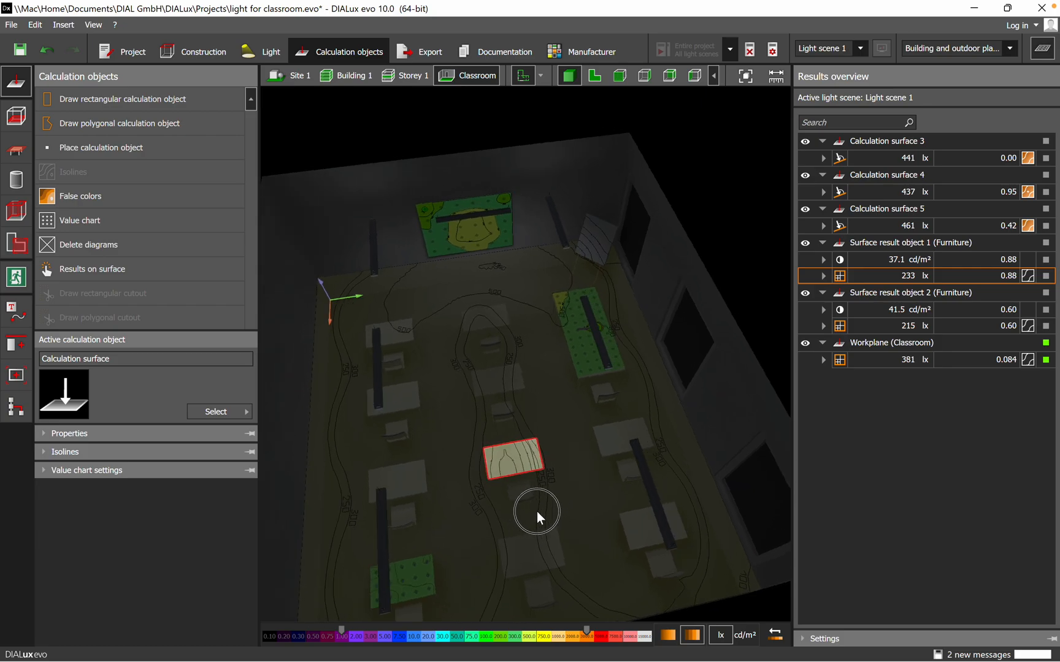
left_click_drag(537, 511, 527, 508)
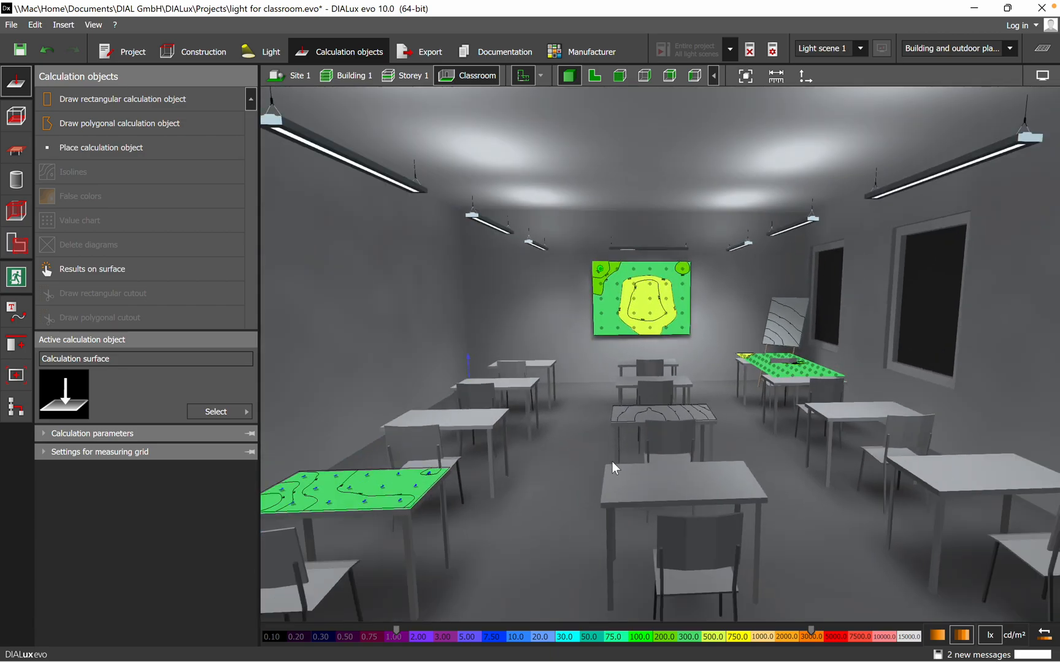
Step: Orbit the 3D view to look down on the whiteboard and desks
left_click_drag(614, 468, 751, 599)
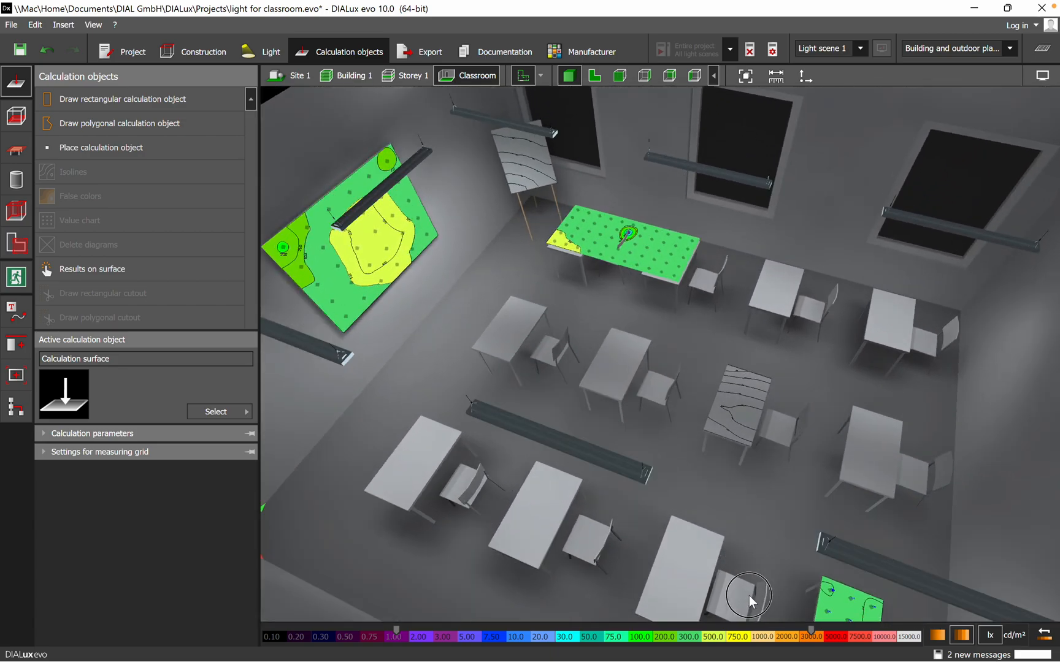